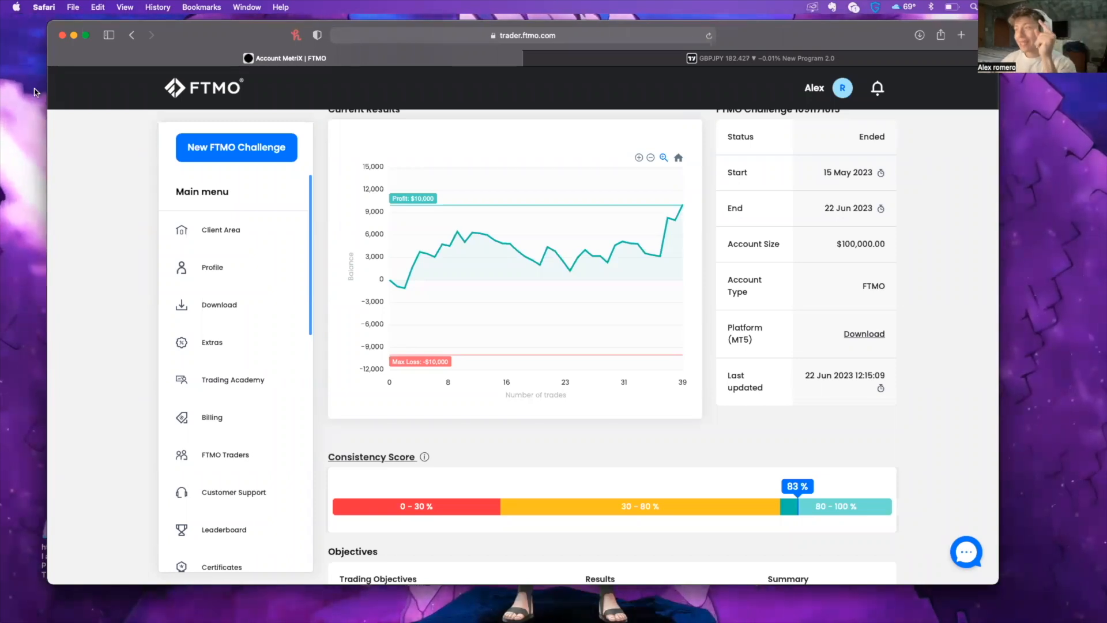
# - Scroll through the Statistics and Daily Summary sections of the FTMO metrics page
pyautogui.scroll(-3)
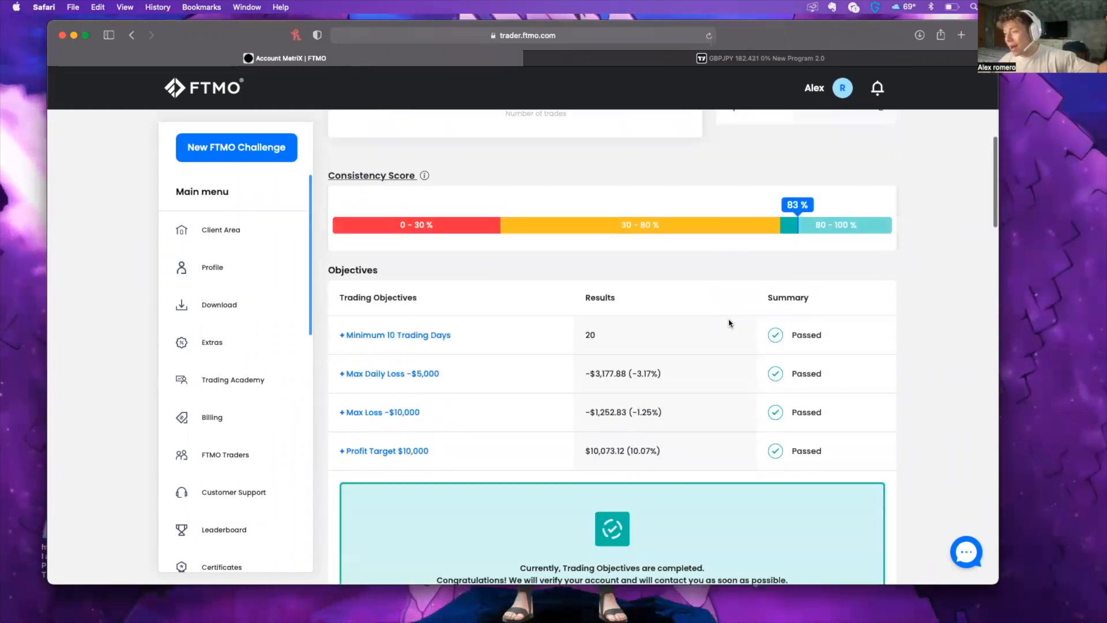
pyautogui.scroll(-3)
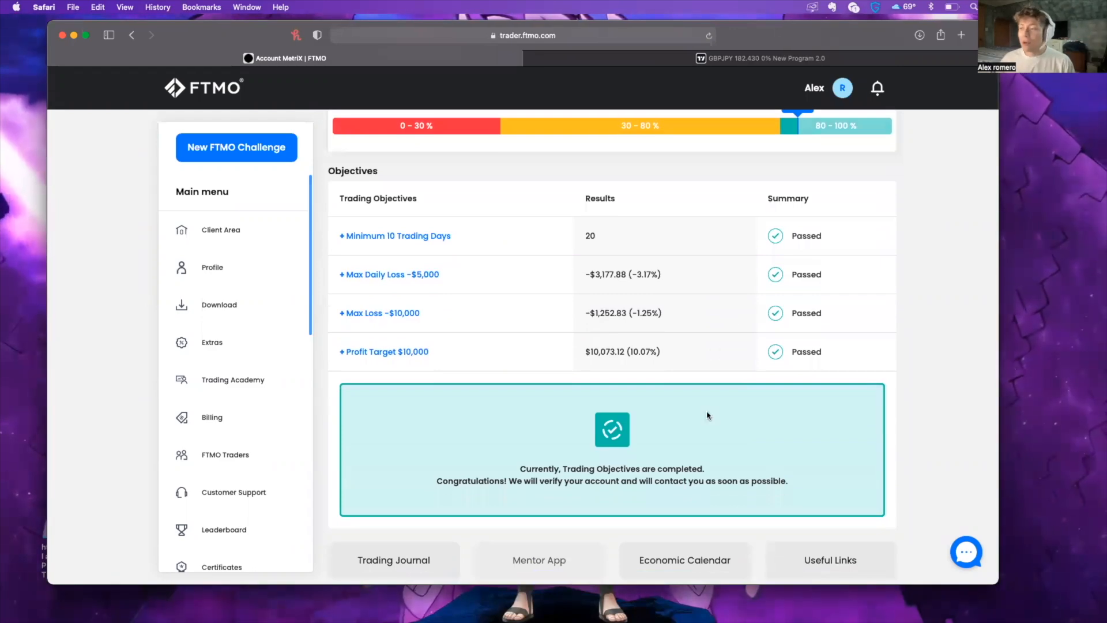
pyautogui.moveTo(656, 352)
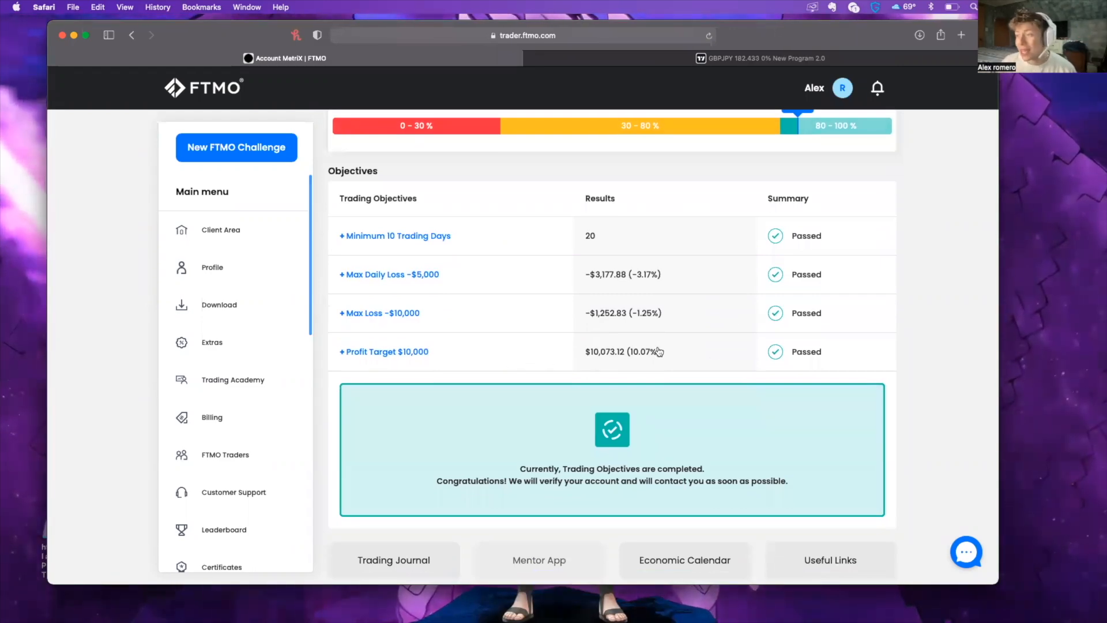
pyautogui.scroll(3)
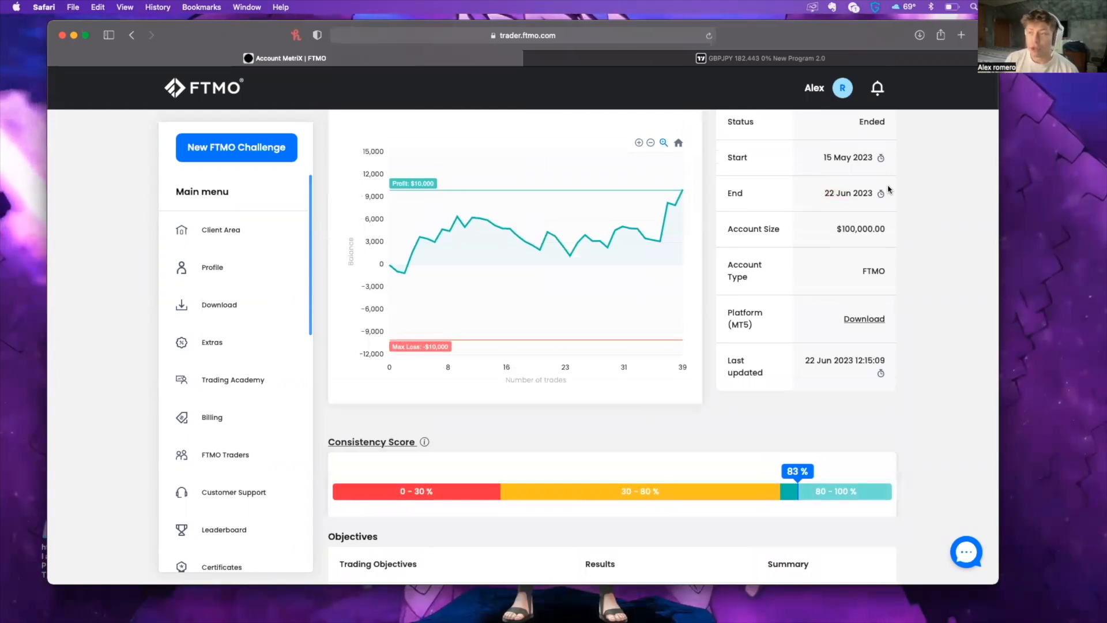
pyautogui.moveTo(607, 236)
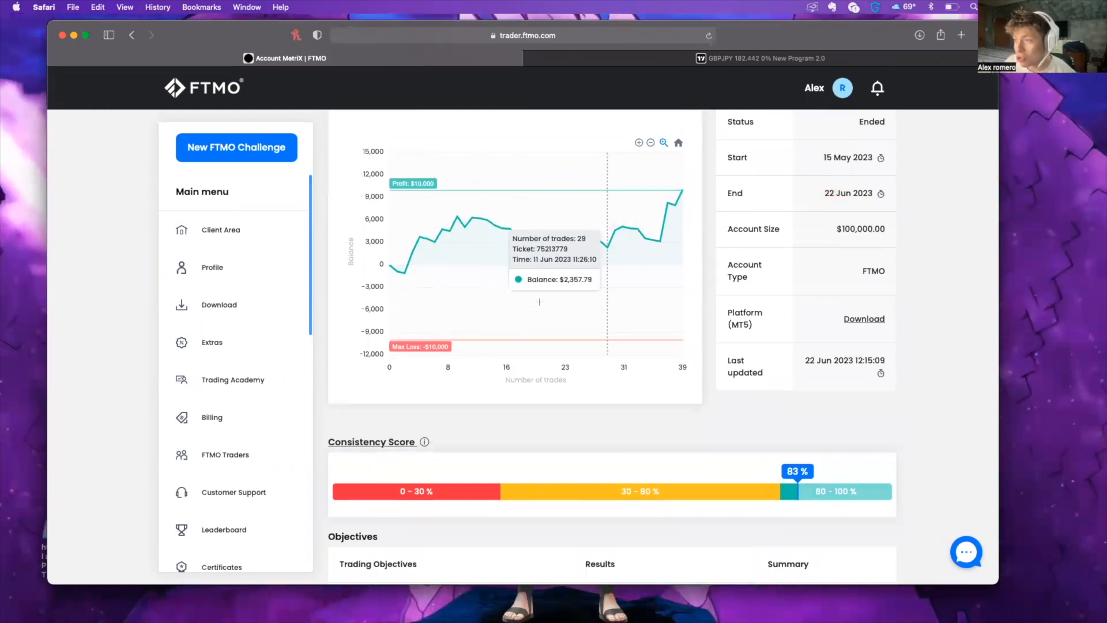
pyautogui.moveTo(644, 238)
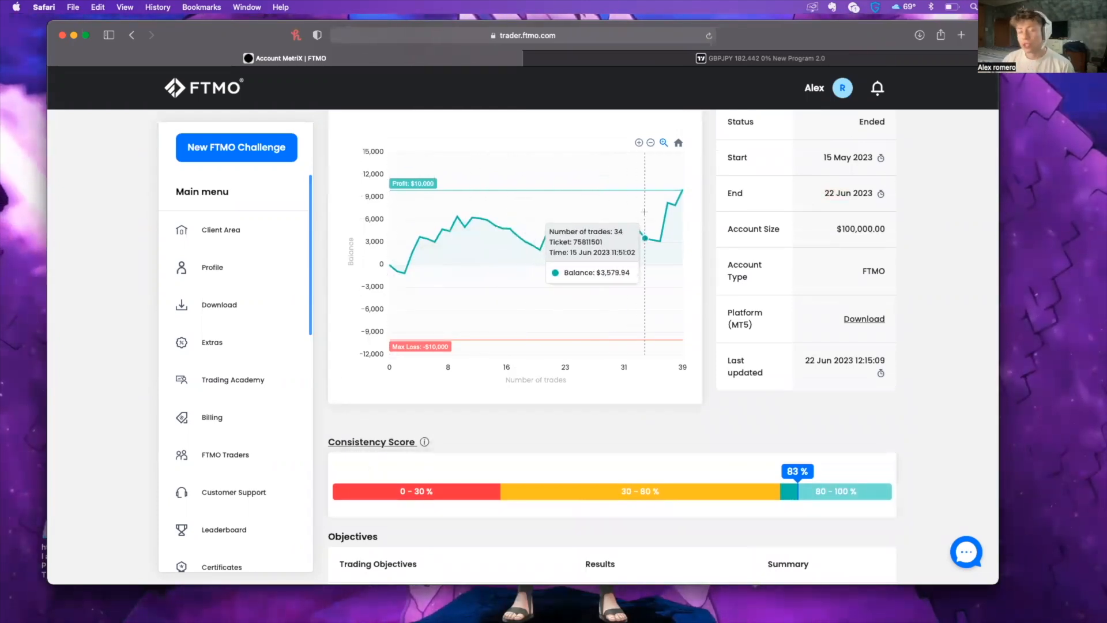
pyautogui.scroll(-3)
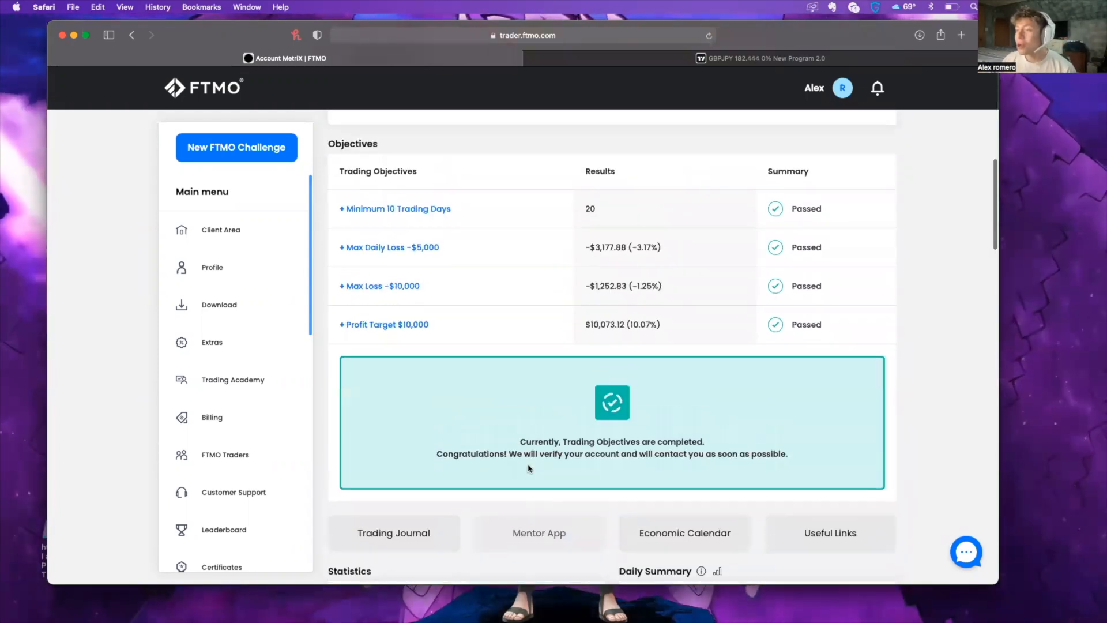
pyautogui.scroll(3)
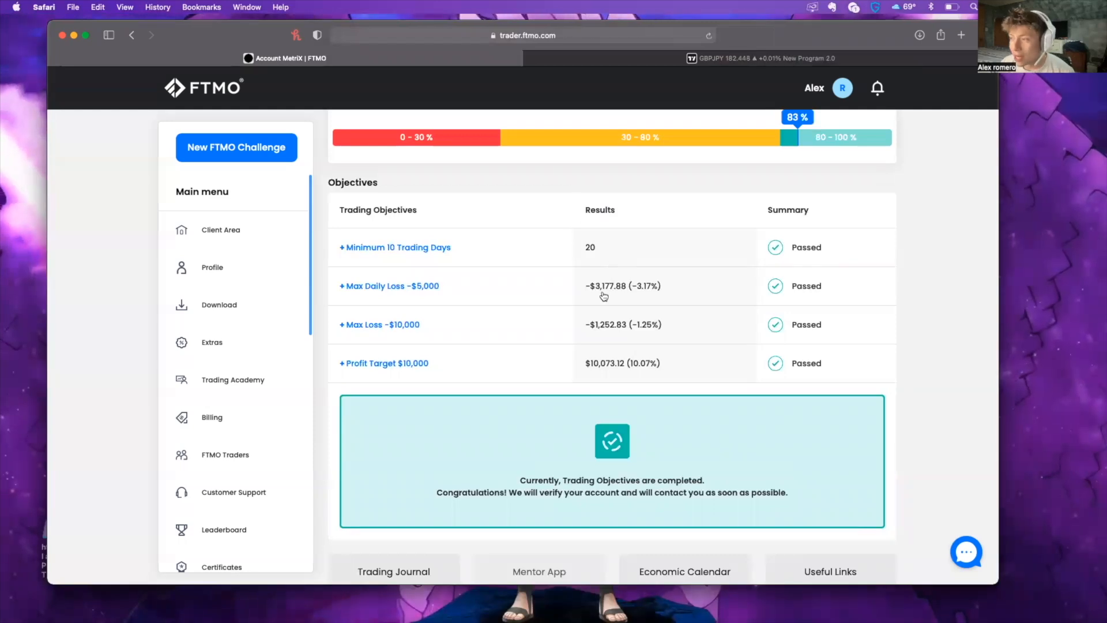
pyautogui.scroll(-3)
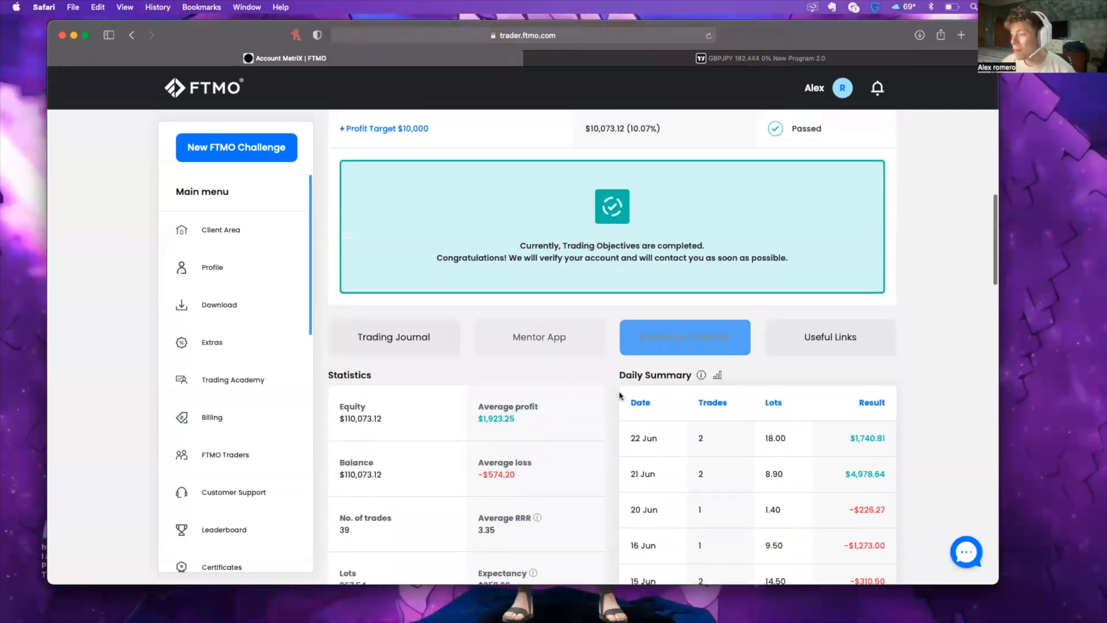
pyautogui.scroll(-3)
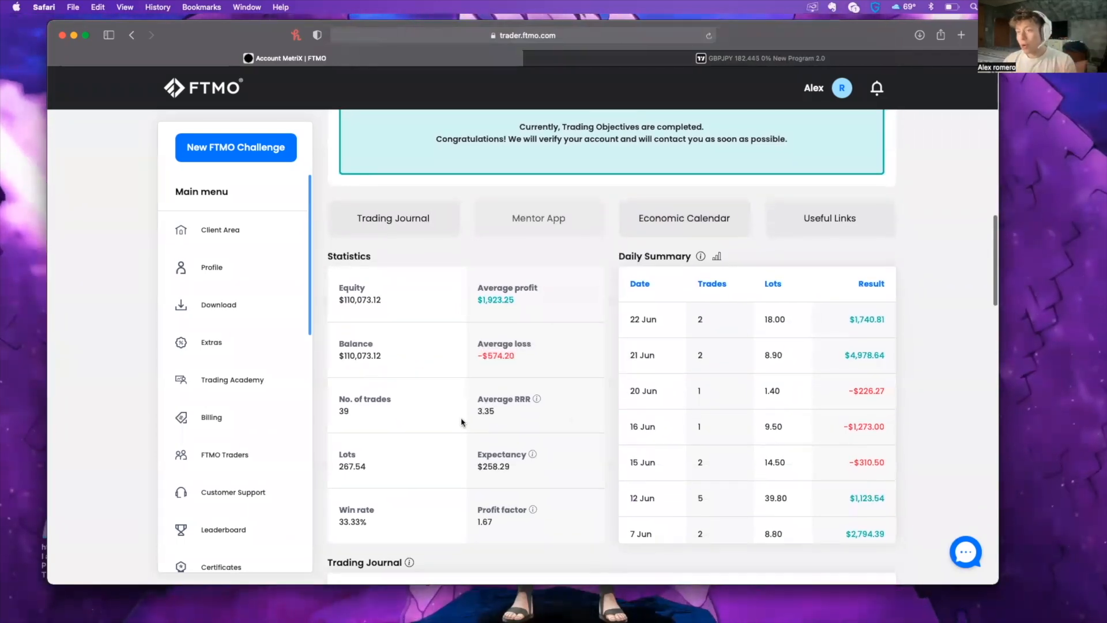
pyautogui.scroll(-3)
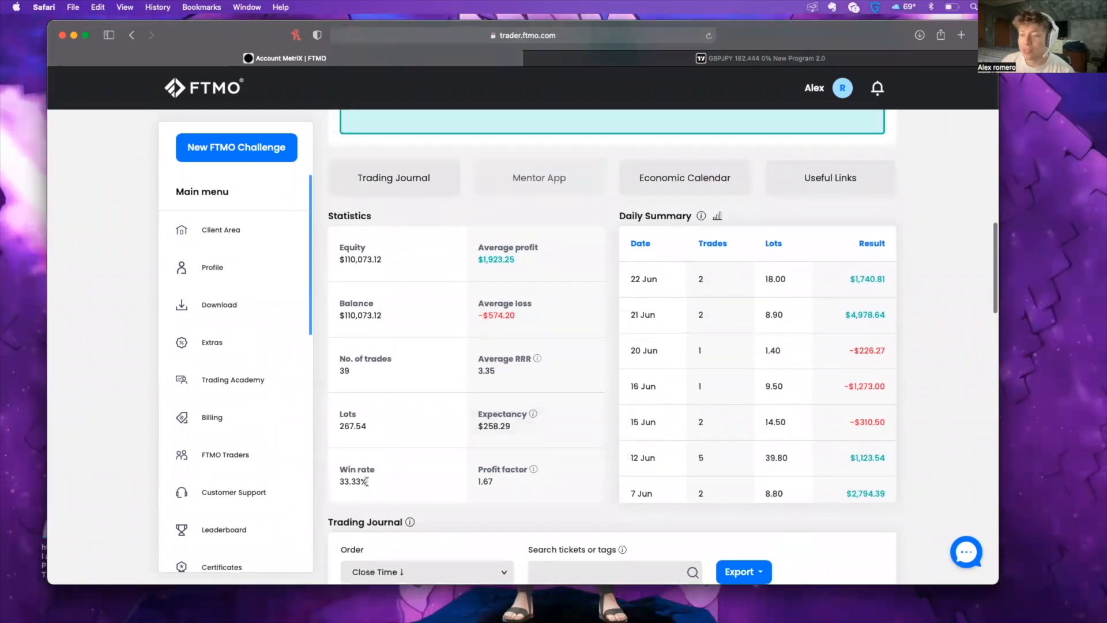
# - Expand the '+ Profit Target $10,000' objective to show its explanation, then return to the top
pyautogui.doubleClick(352, 480)
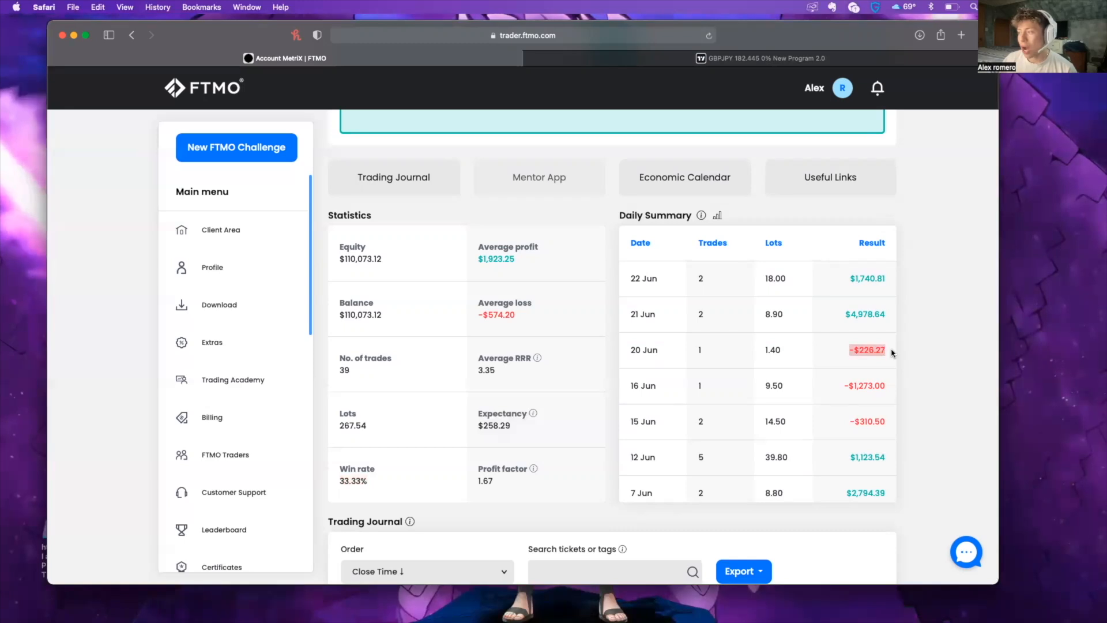
pyautogui.moveTo(891, 329)
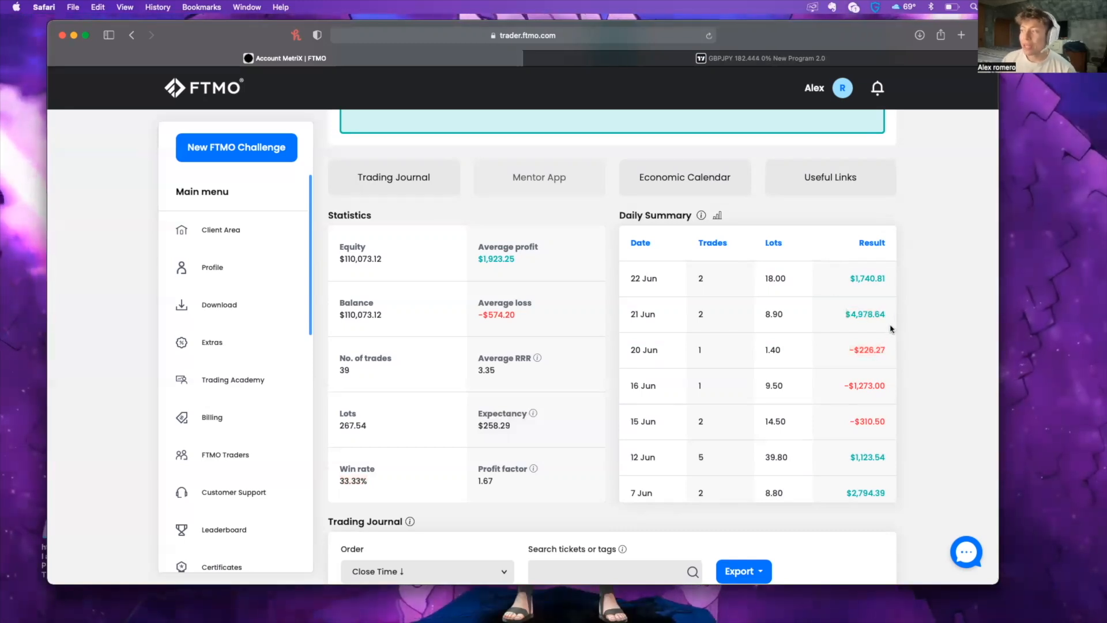
pyautogui.moveTo(848, 379)
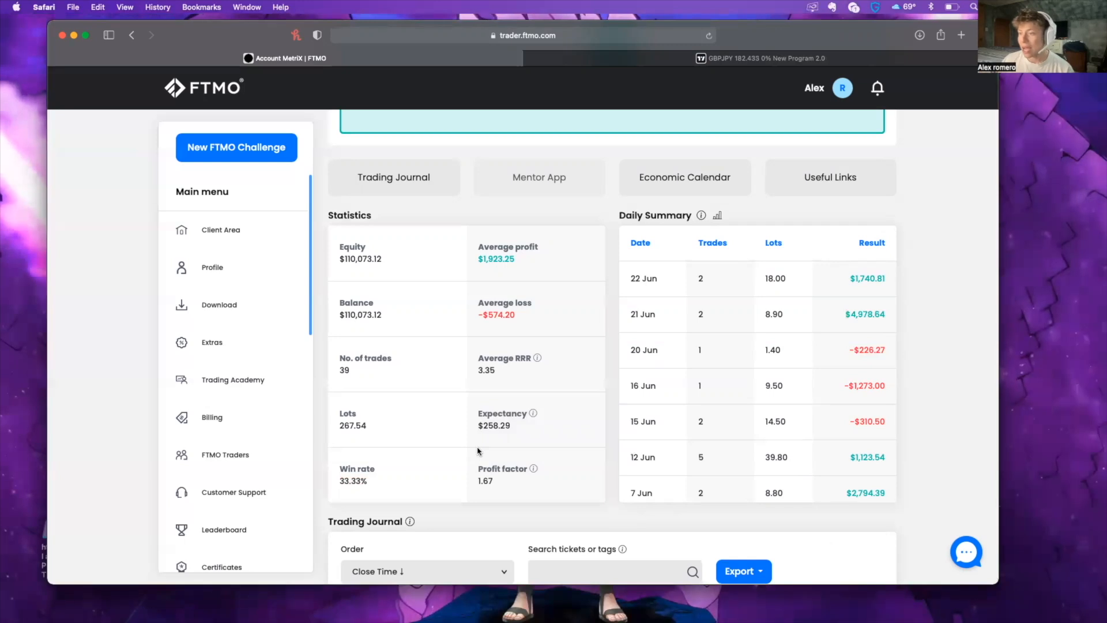
pyautogui.moveTo(367, 483)
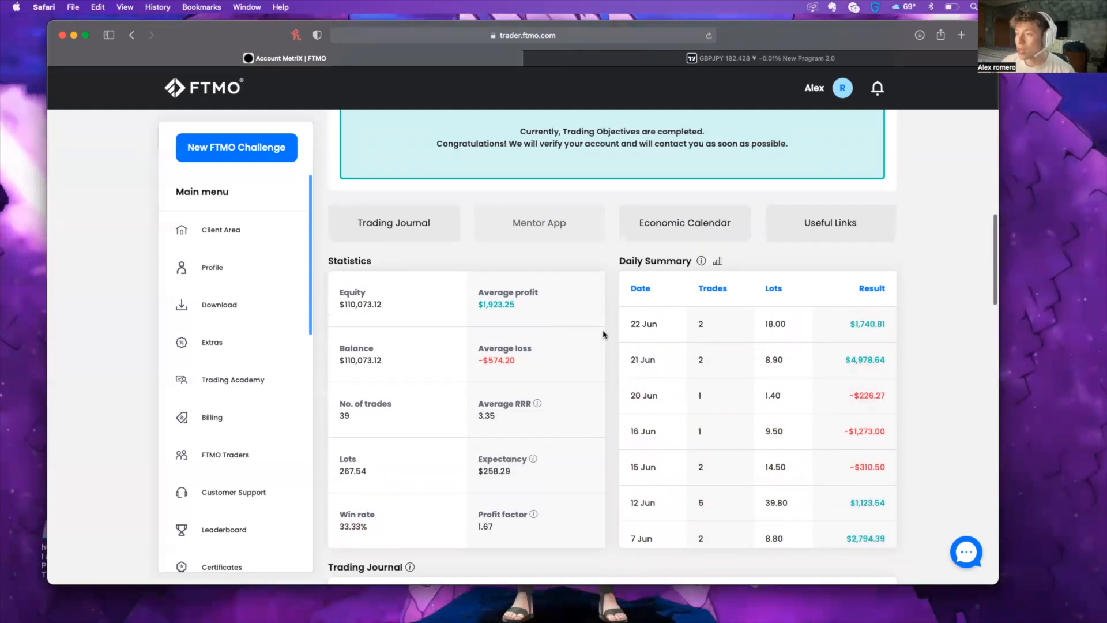
pyautogui.scroll(3)
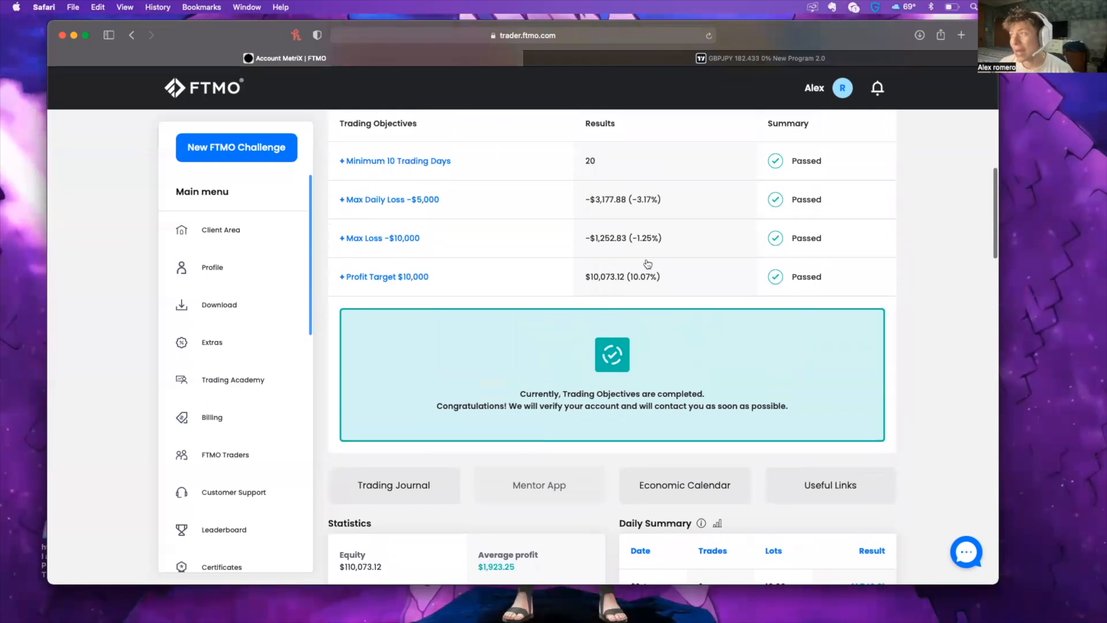
pyautogui.scroll(3)
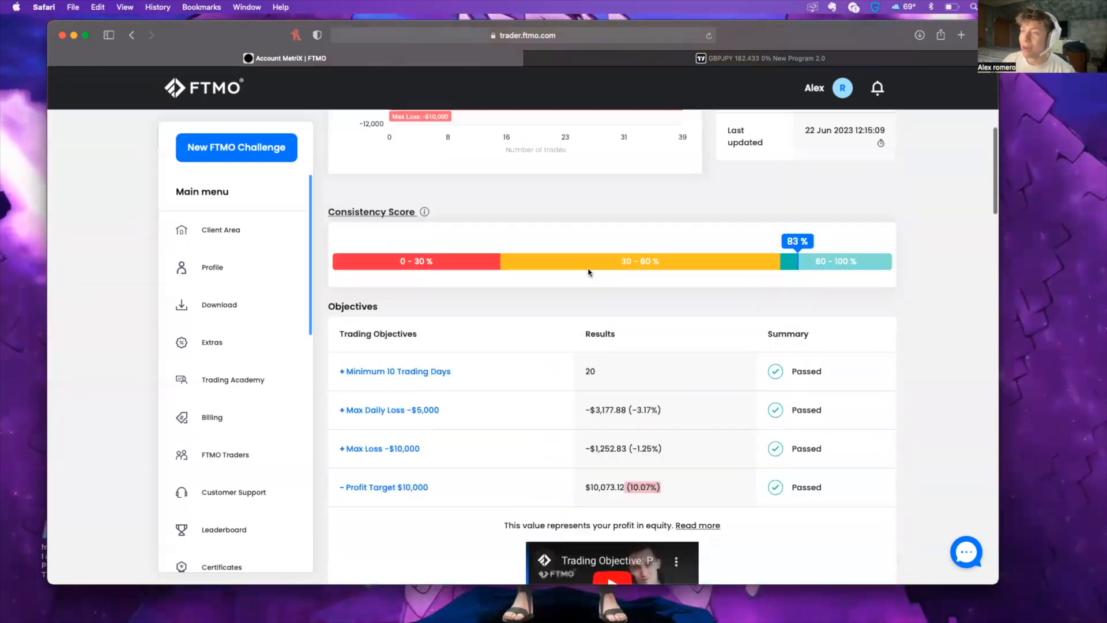
pyautogui.scroll(3)
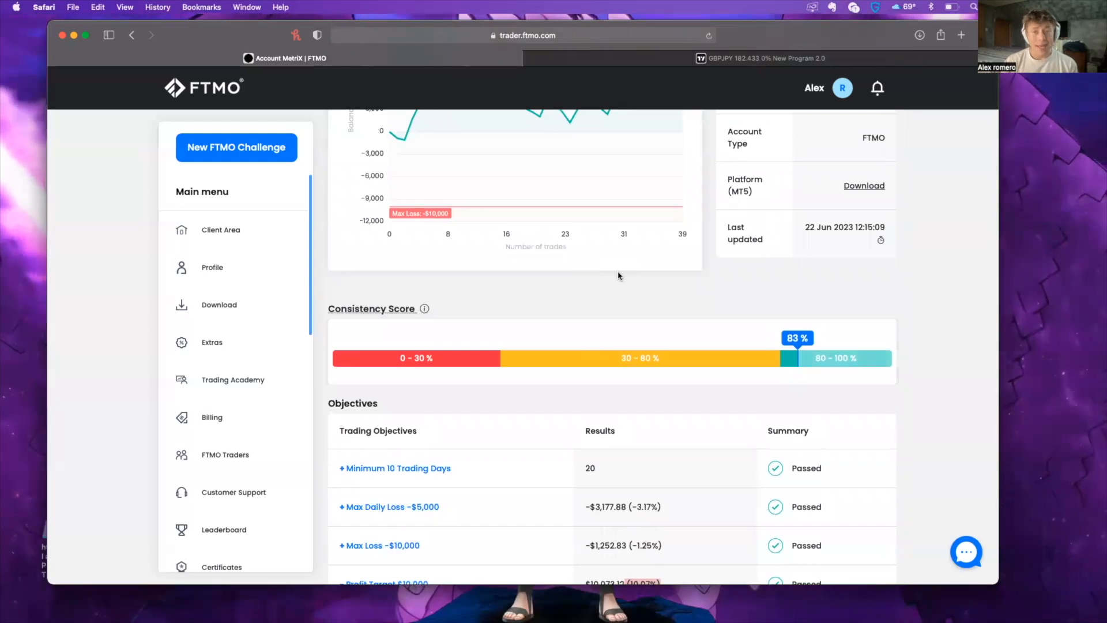
pyautogui.moveTo(565, 266)
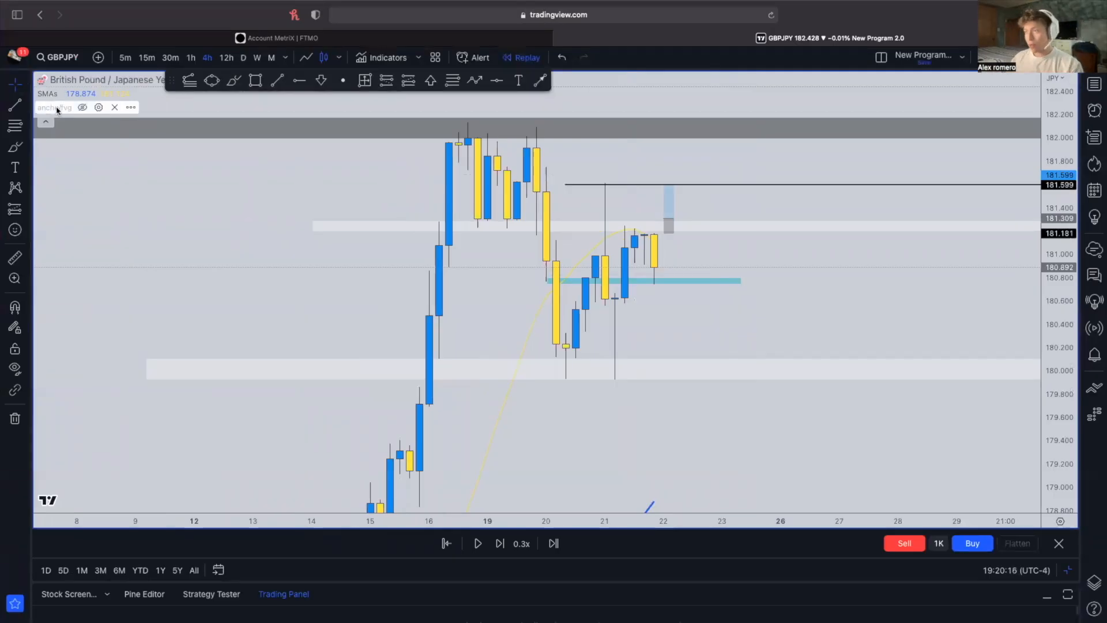
pyautogui.moveTo(419, 243)
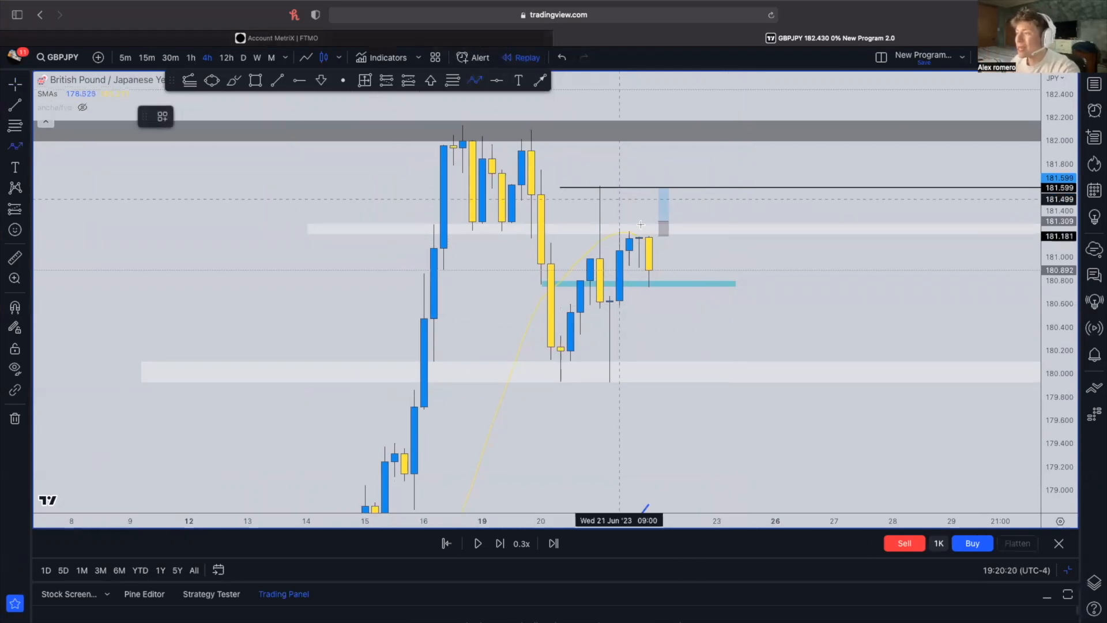
pyautogui.moveTo(658, 244)
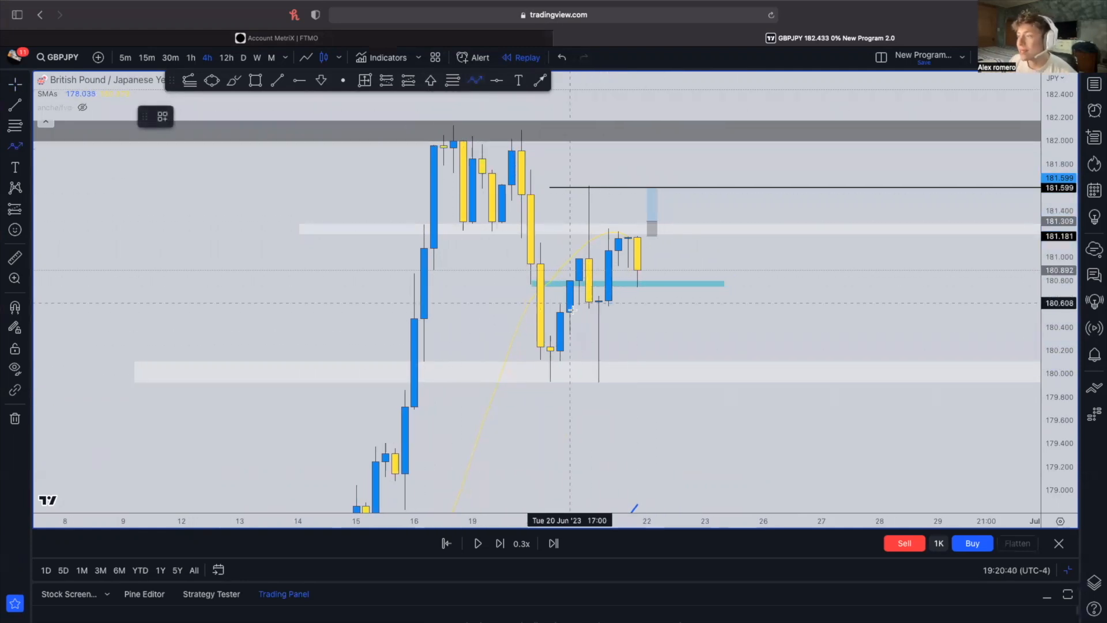
pyautogui.moveTo(459, 102)
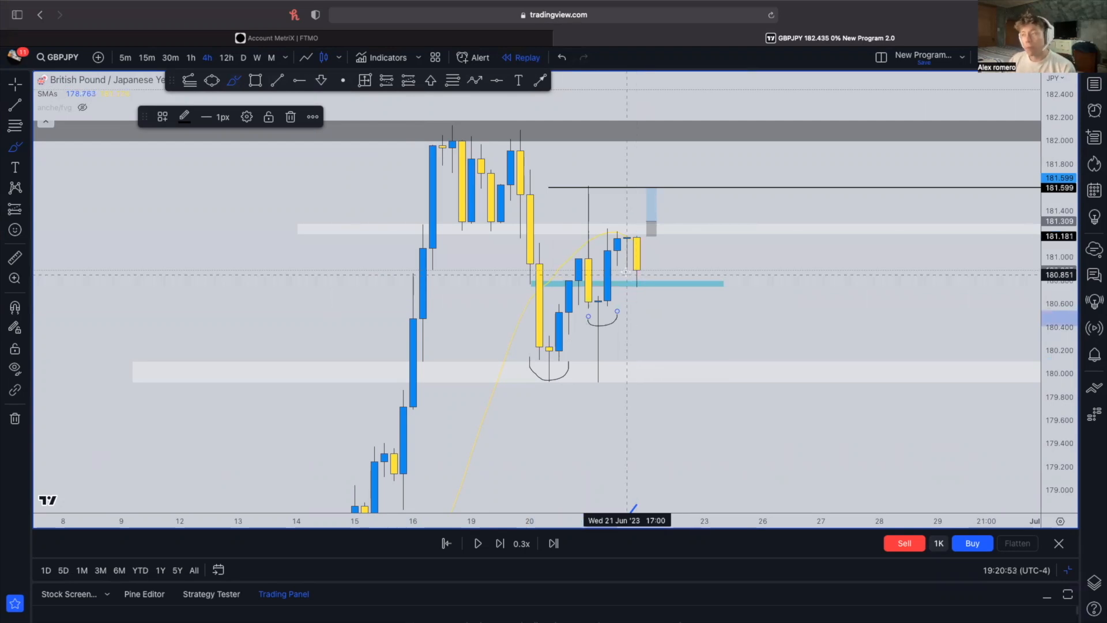
pyautogui.moveTo(666, 326)
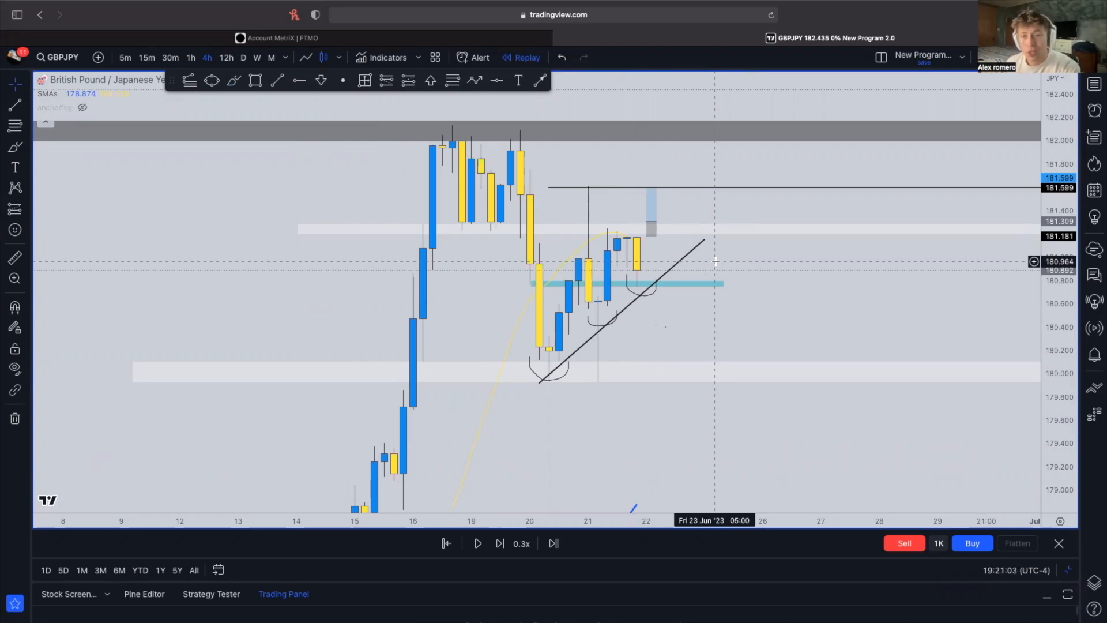
pyautogui.moveTo(655, 293)
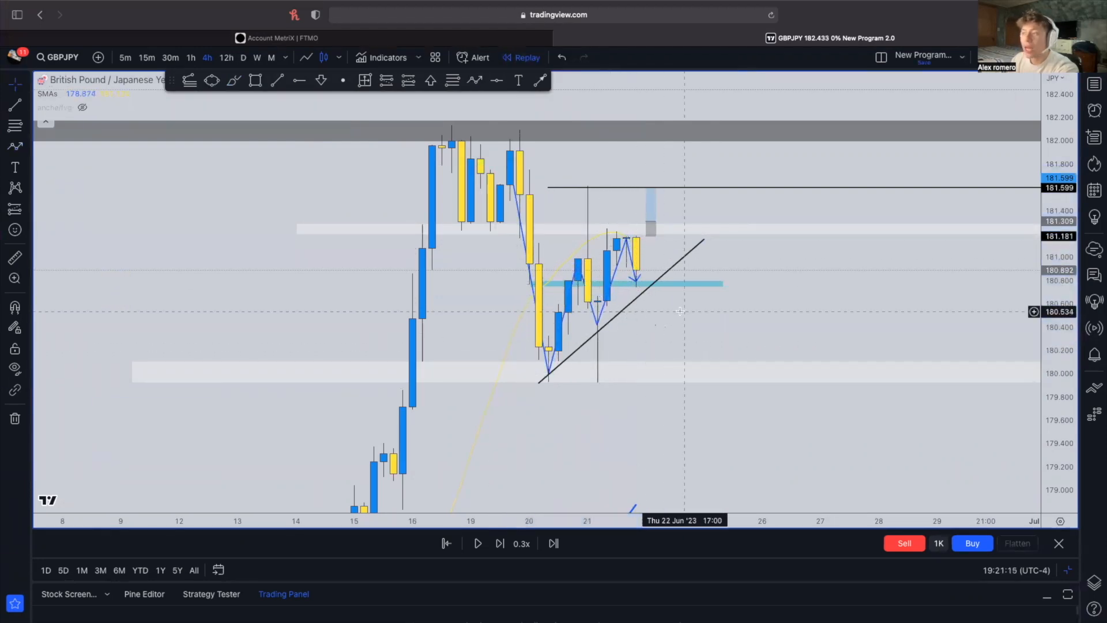
pyautogui.moveTo(589, 282)
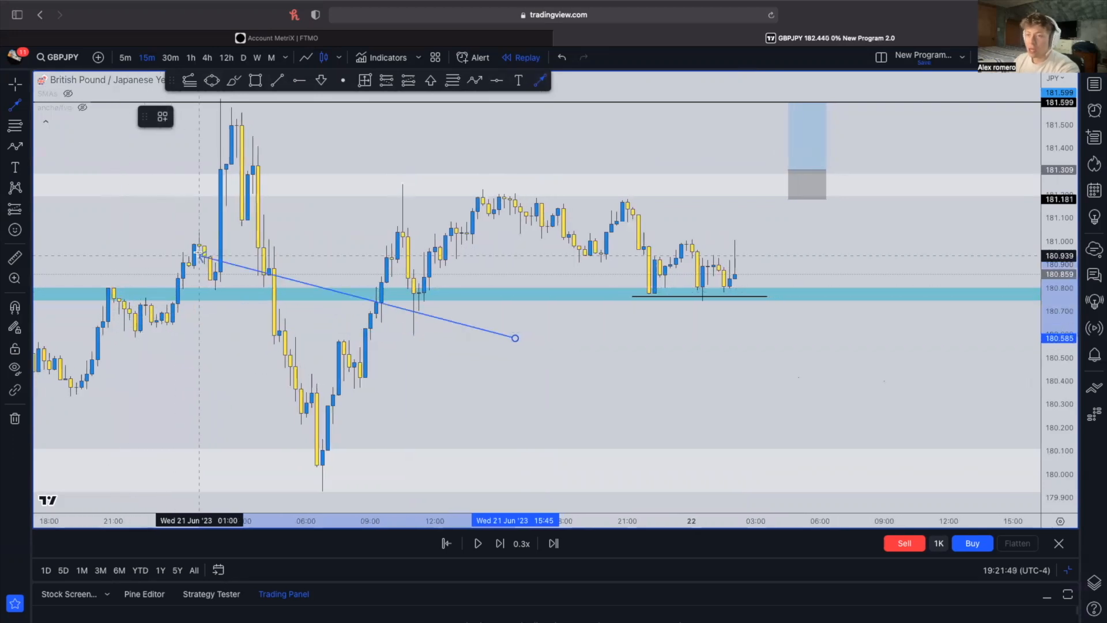
# - Draw a horizontal support line under the repeated GBPJPY lows on the blue zone
pyautogui.moveTo(200, 265); pyautogui.dragTo(216, 289)
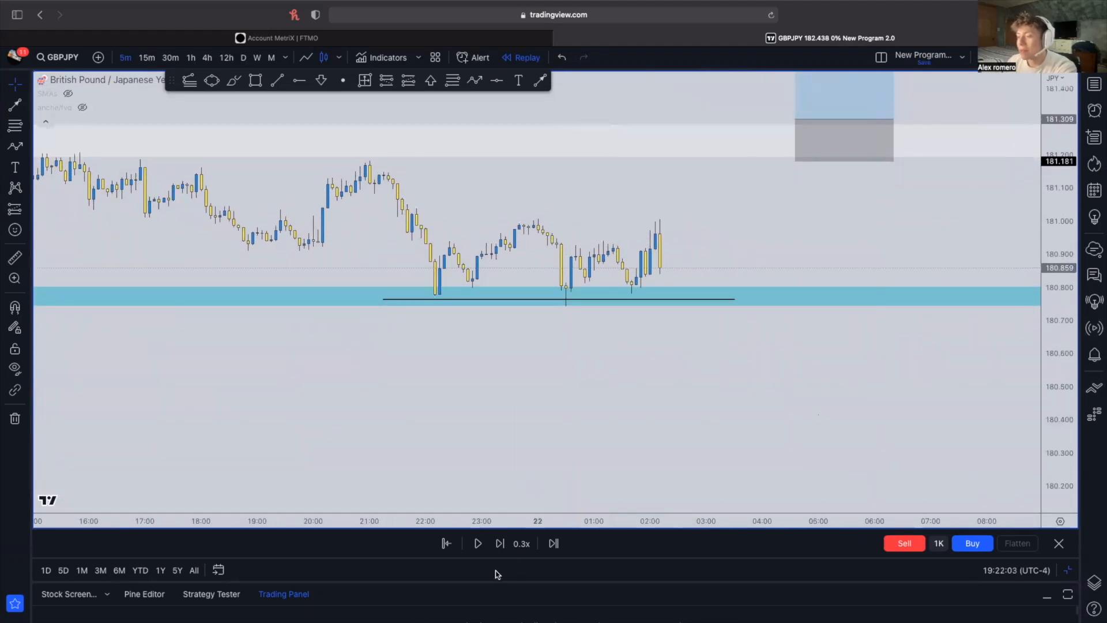
# - Step the GBPJPY 5-minute replay forward several candles until price dips into the support zone
pyautogui.click(500, 544)
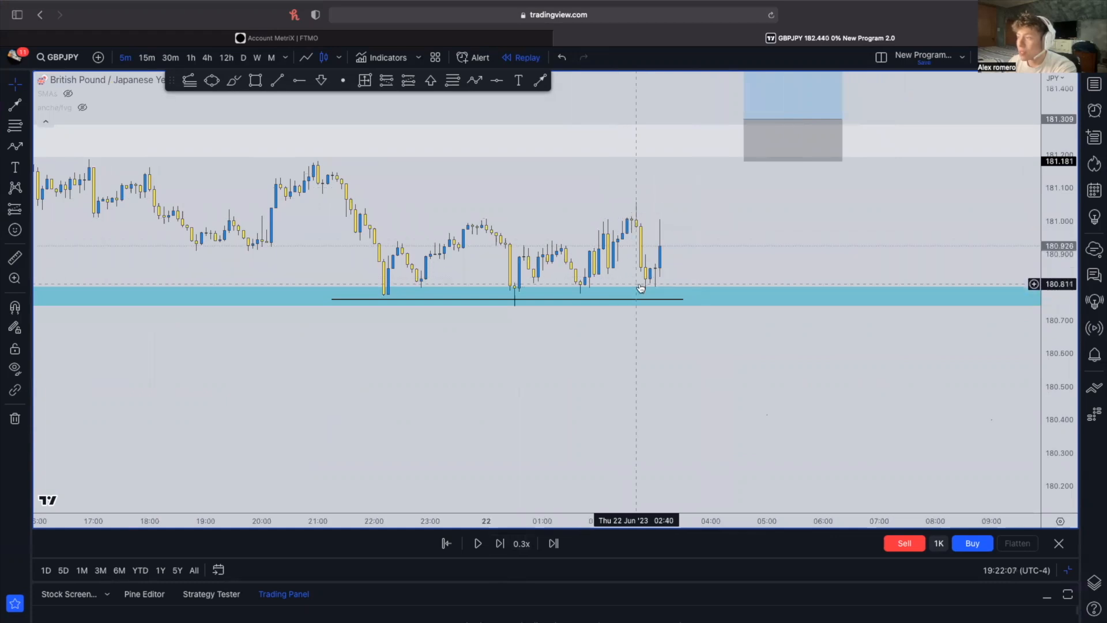
pyautogui.moveTo(600, 130)
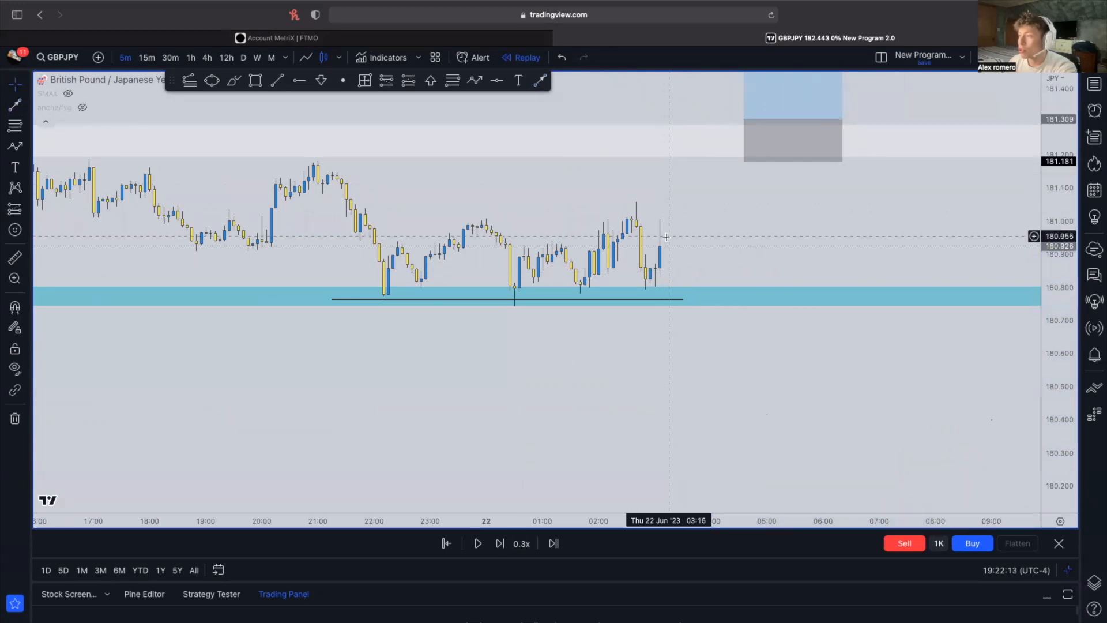
pyautogui.moveTo(153, 301)
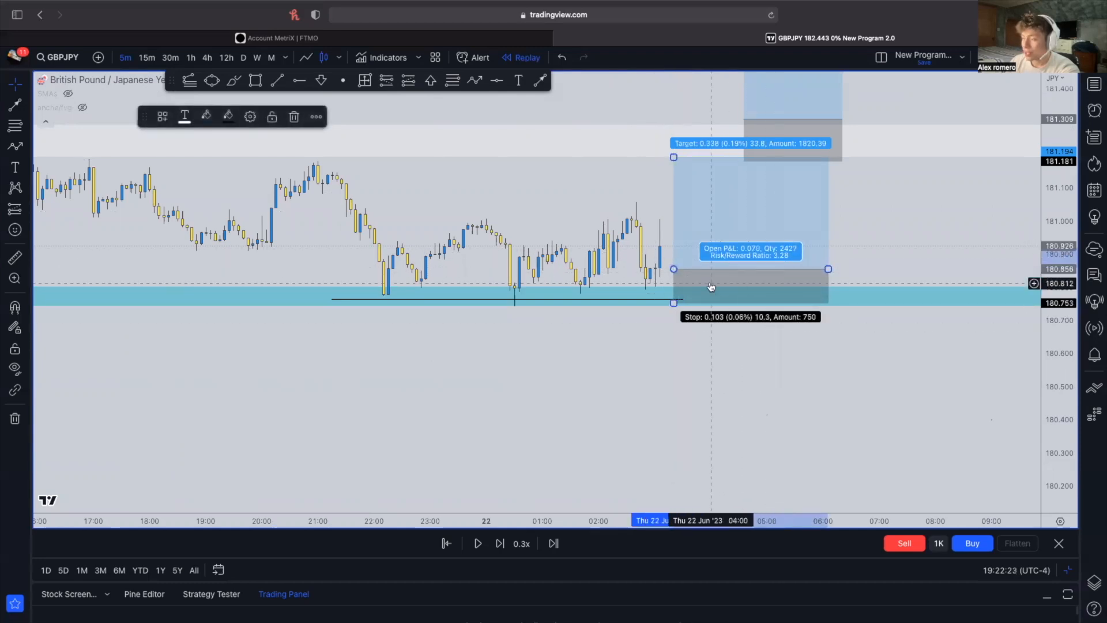
pyautogui.click(499, 543)
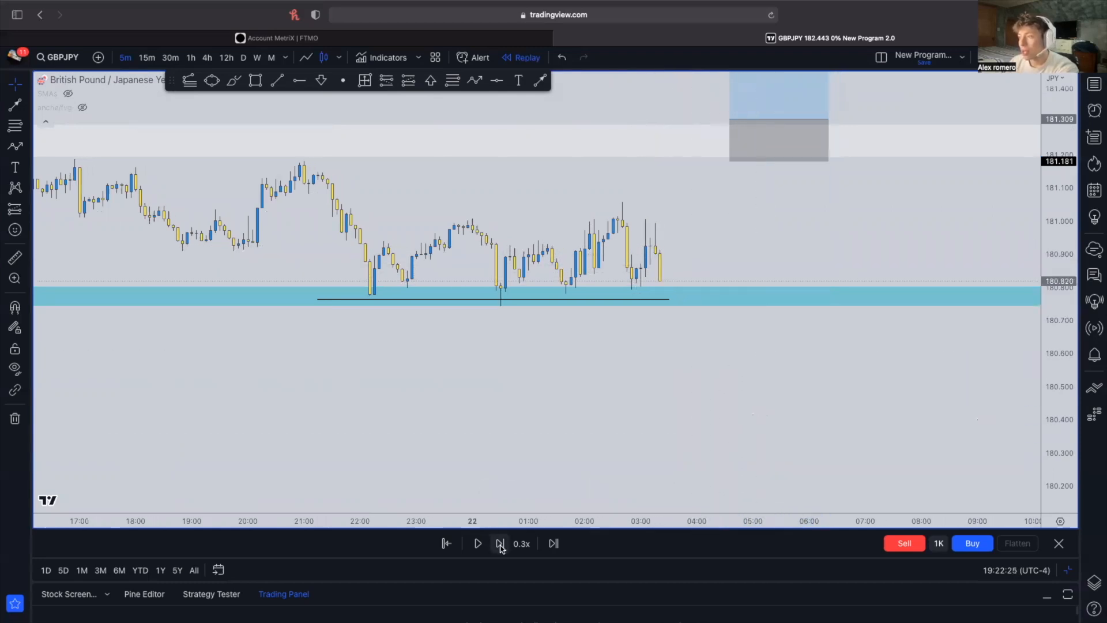
pyautogui.click(499, 543)
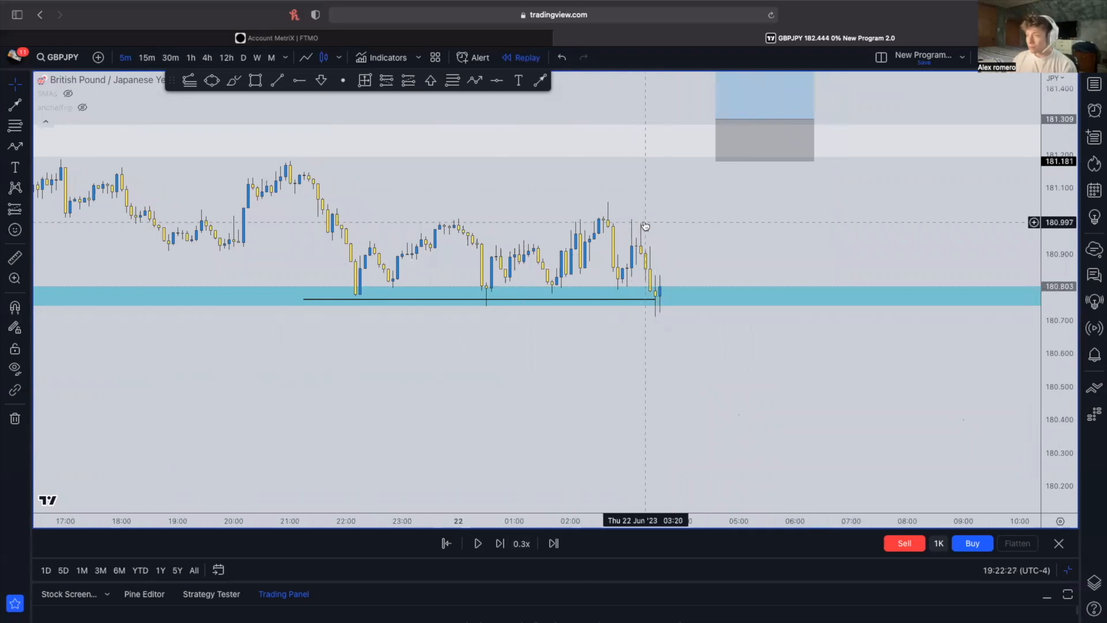
pyautogui.moveTo(657, 296)
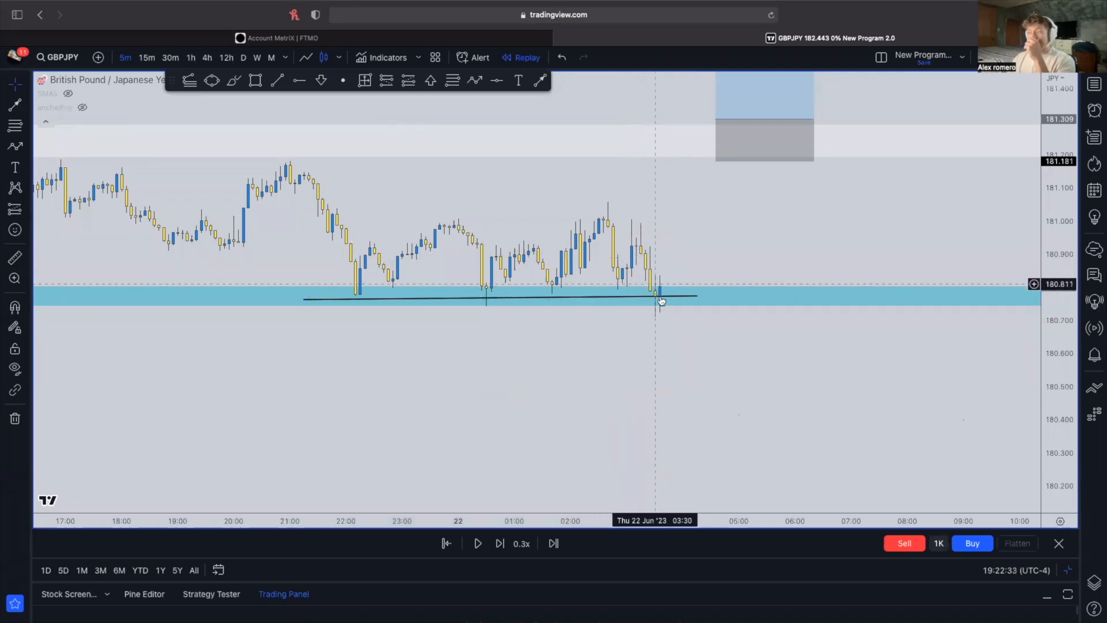
pyautogui.moveTo(600, 304)
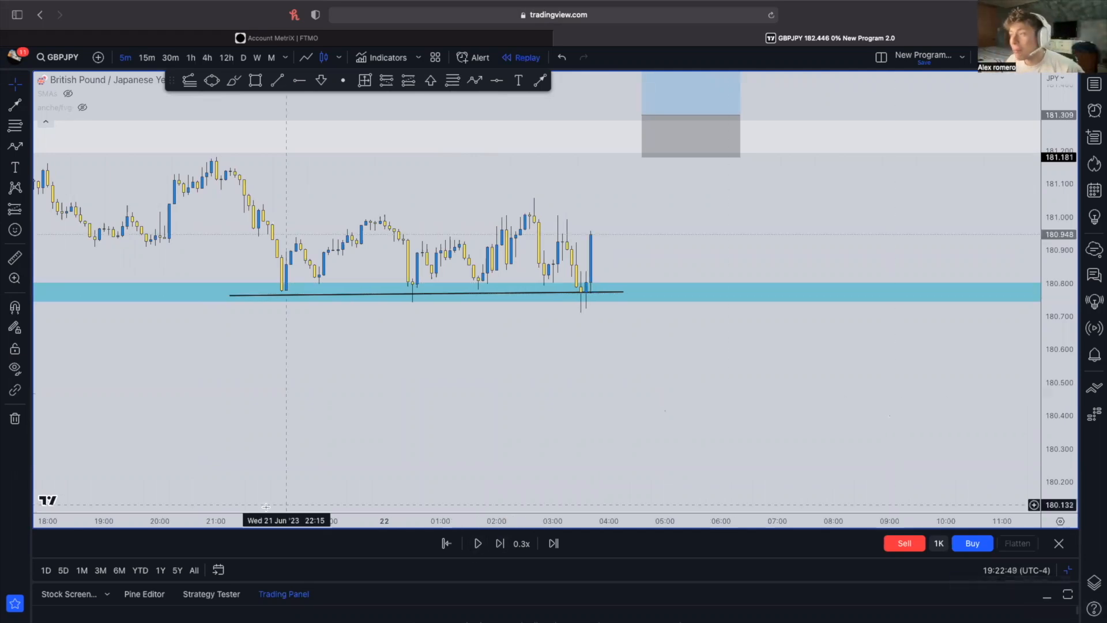
pyautogui.moveTo(125, 57)
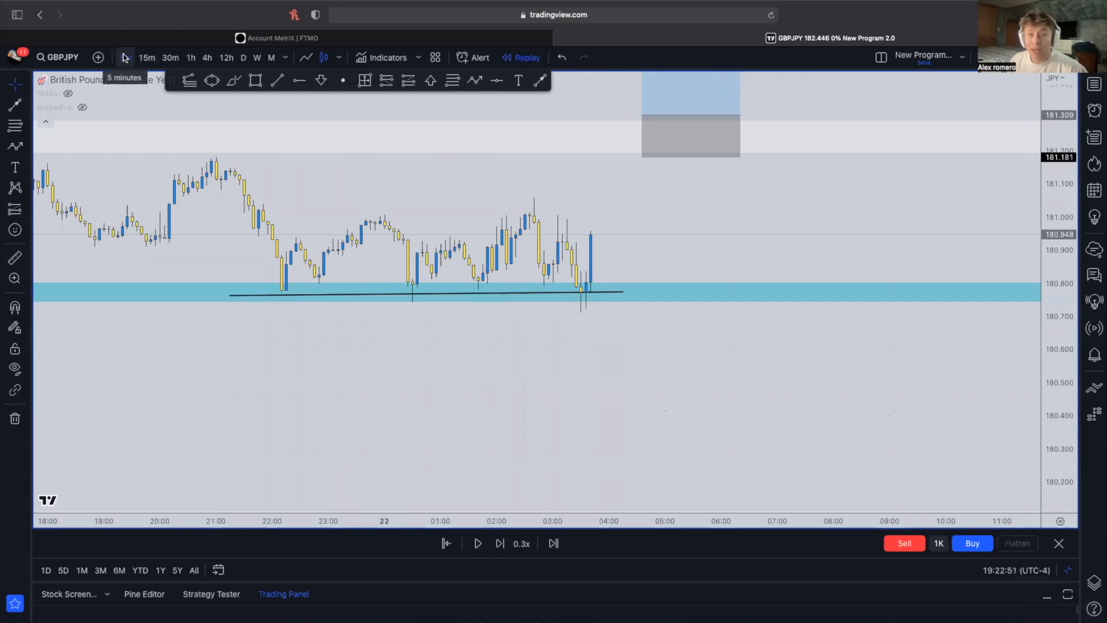
pyautogui.moveTo(583, 260)
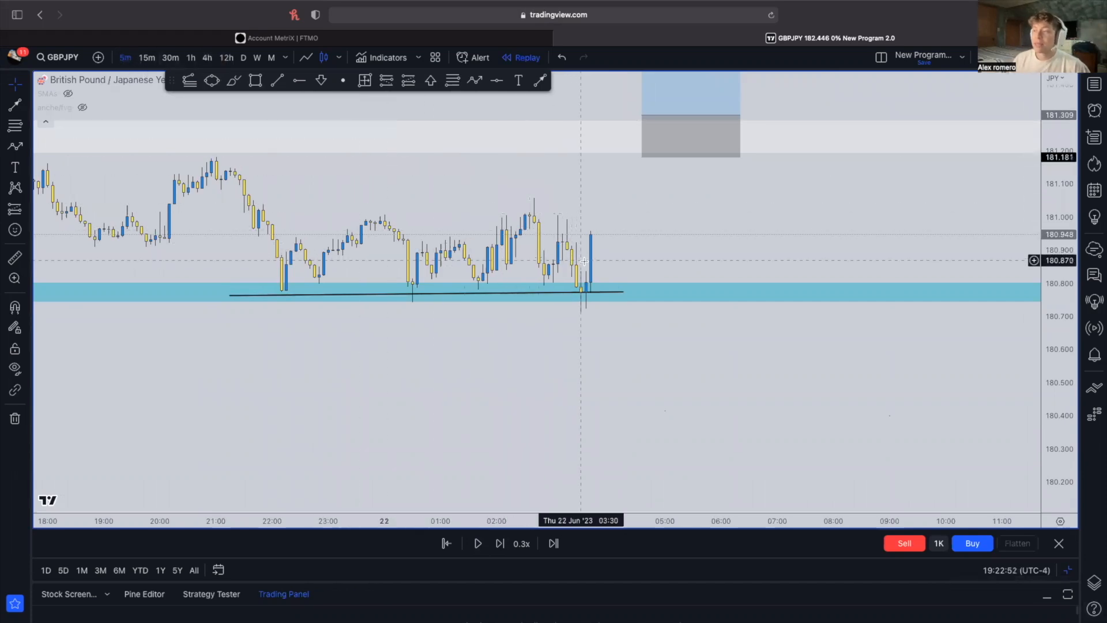
pyautogui.moveTo(595, 263)
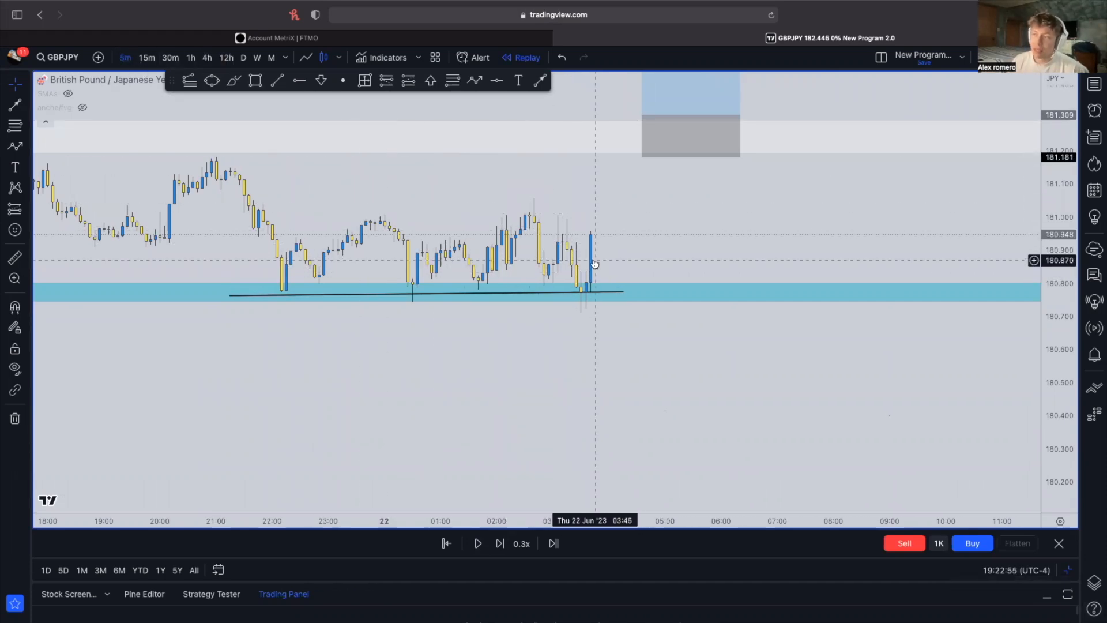
pyautogui.moveTo(583, 364)
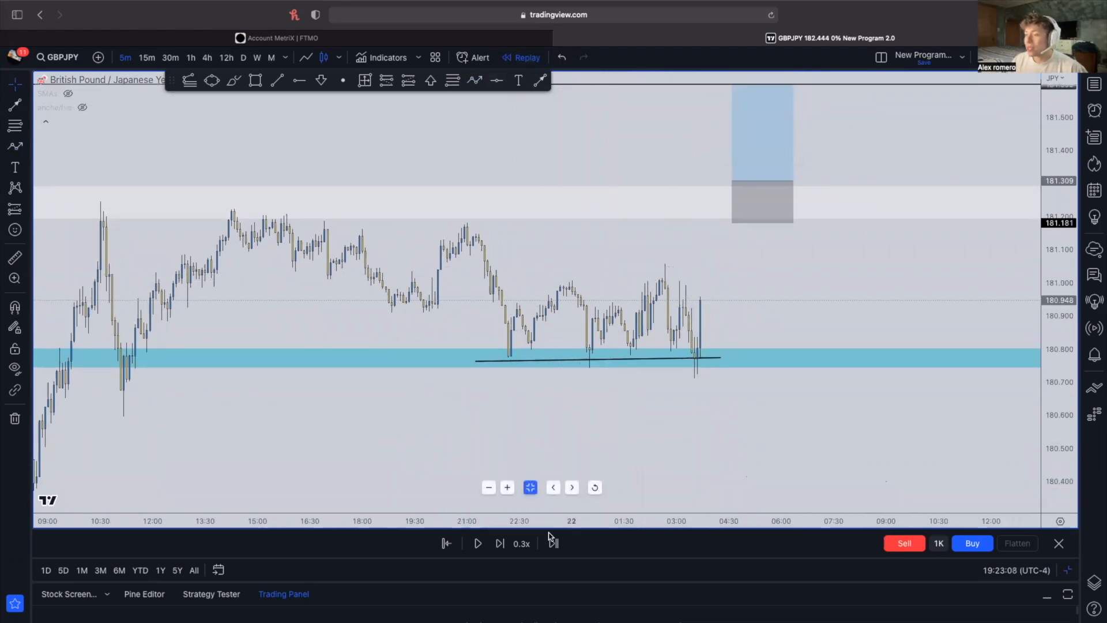
# - Replay the rally above the grey zone and place a long position targeting 181.599
pyautogui.click(499, 543)
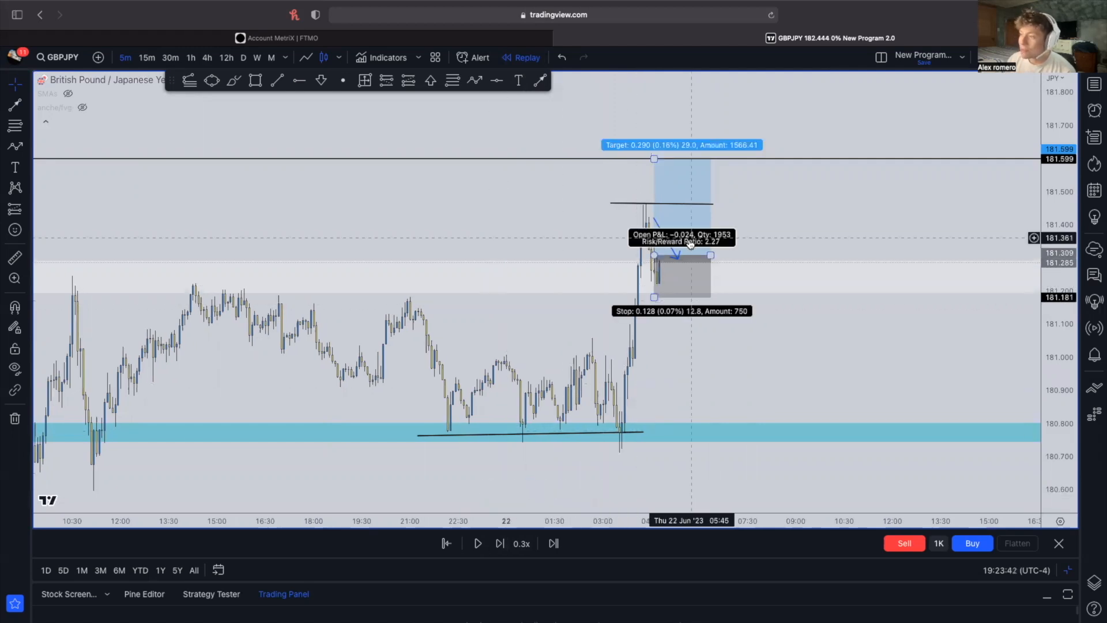
pyautogui.click(499, 543)
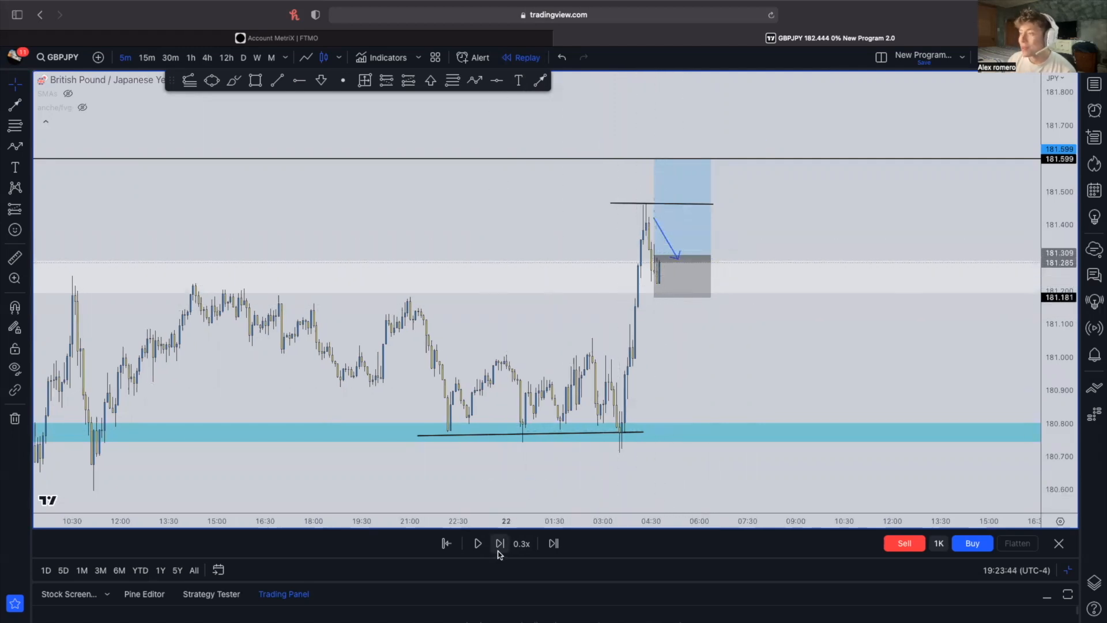
# - Advance the replay and select the long position to extend its target above 181.599
pyautogui.click(498, 543)
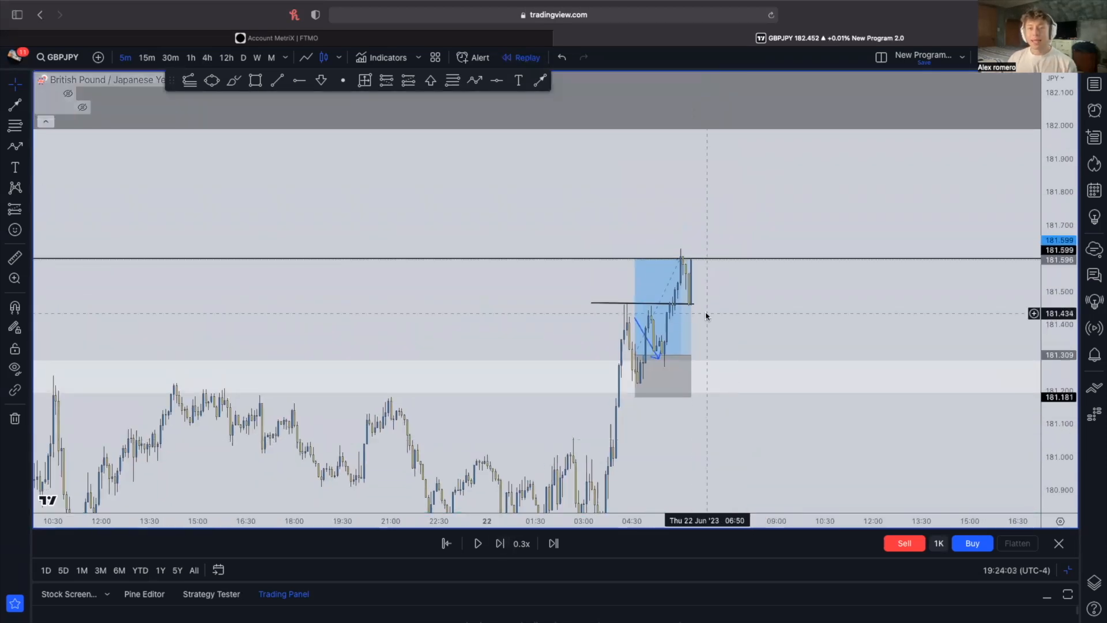
pyautogui.moveTo(631, 265)
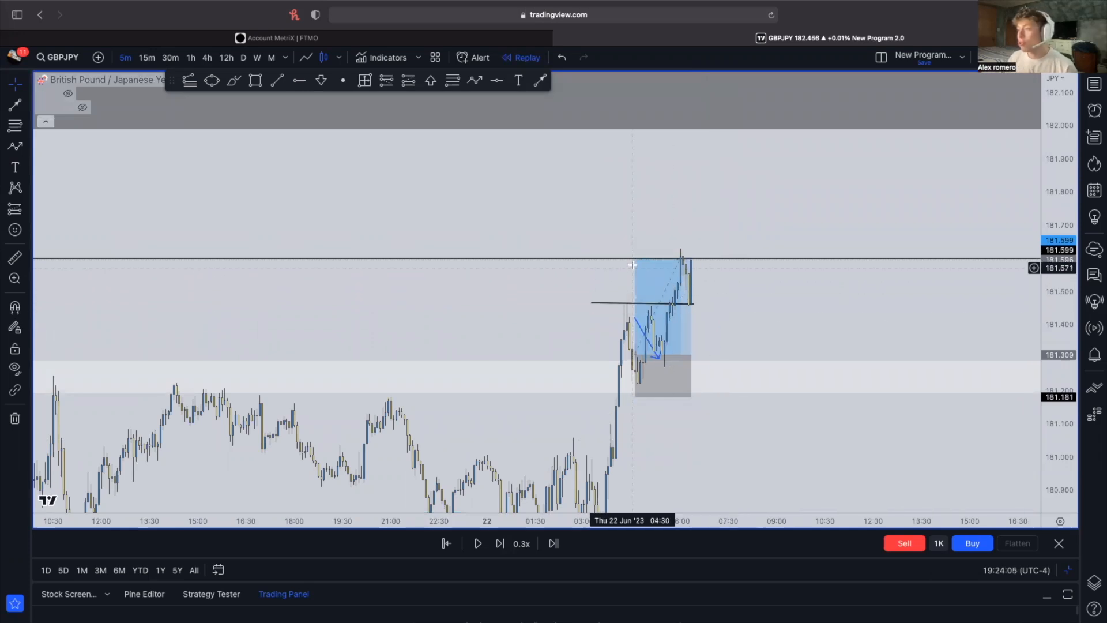
pyautogui.click(661, 318)
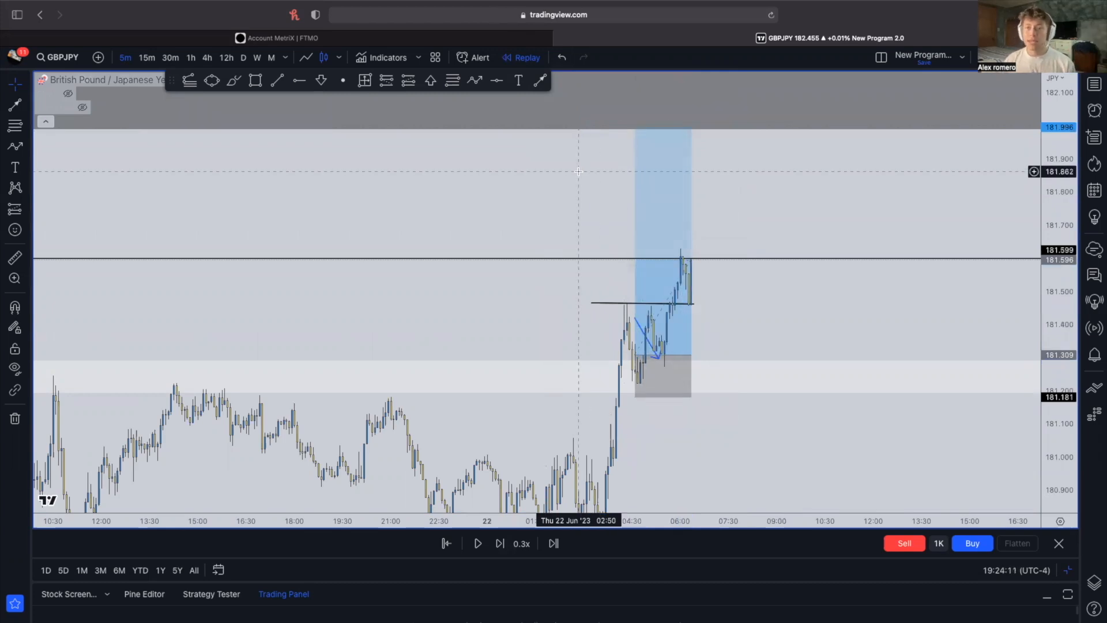
pyautogui.moveTo(628, 313)
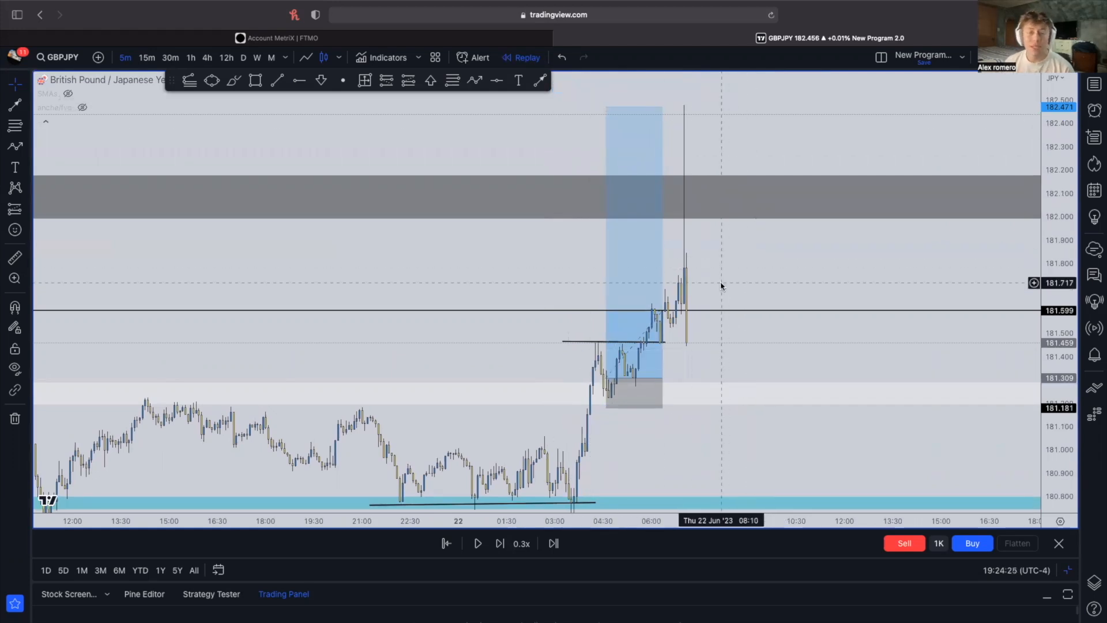
pyautogui.moveTo(667, 337)
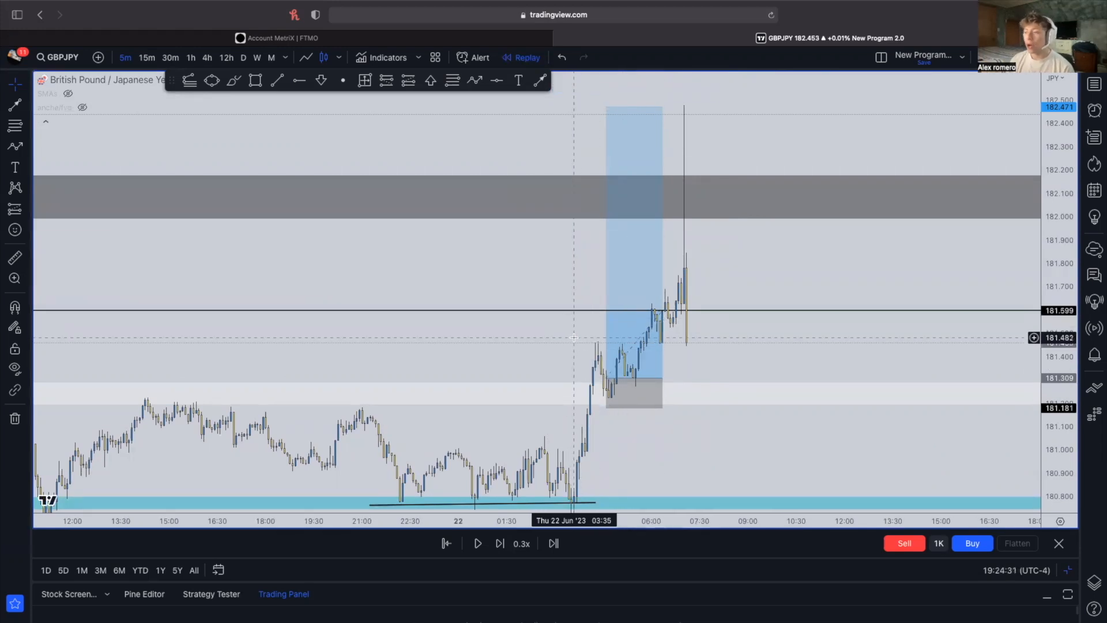
pyautogui.moveTo(569, 336)
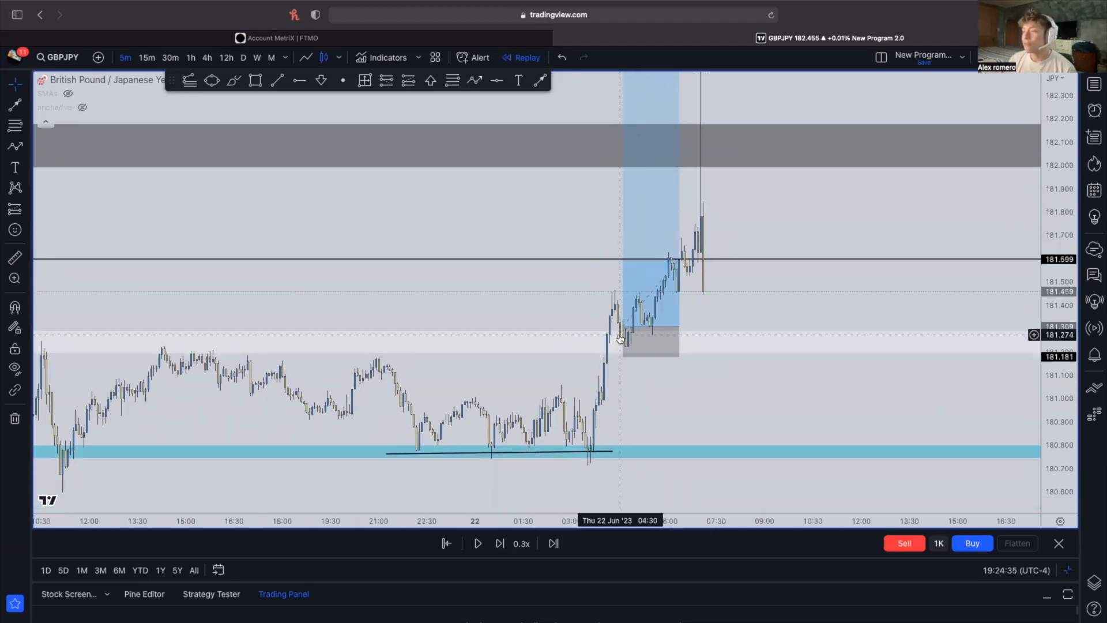
pyautogui.moveTo(623, 354)
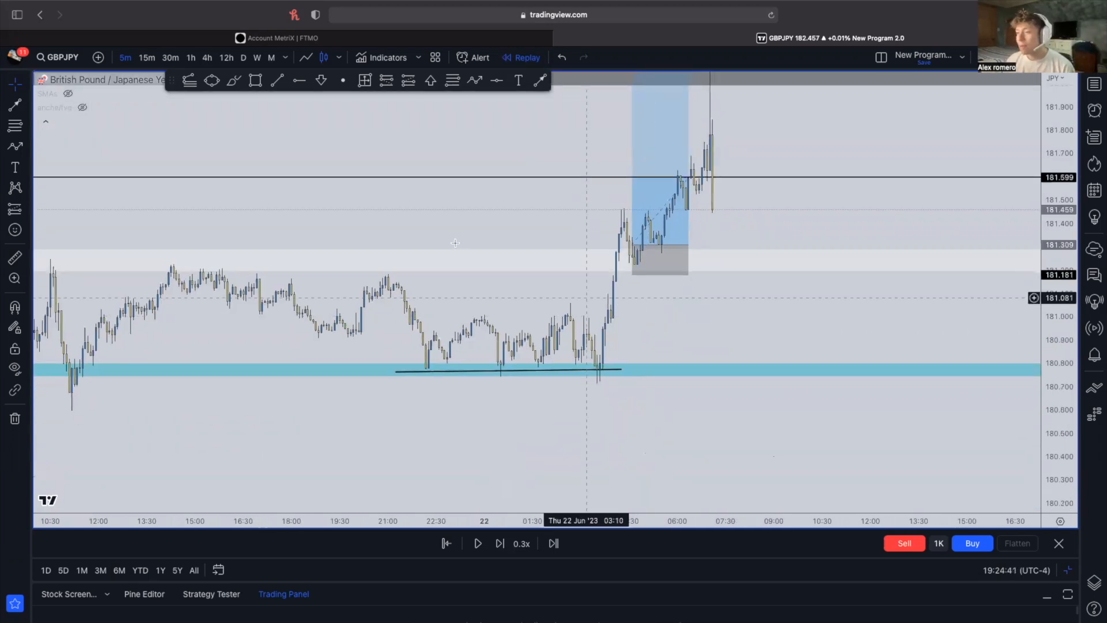
# - Switch to the FTMO results page showing the balance curve, 83% consistency score and passed objectives
pyautogui.click(509, 364)
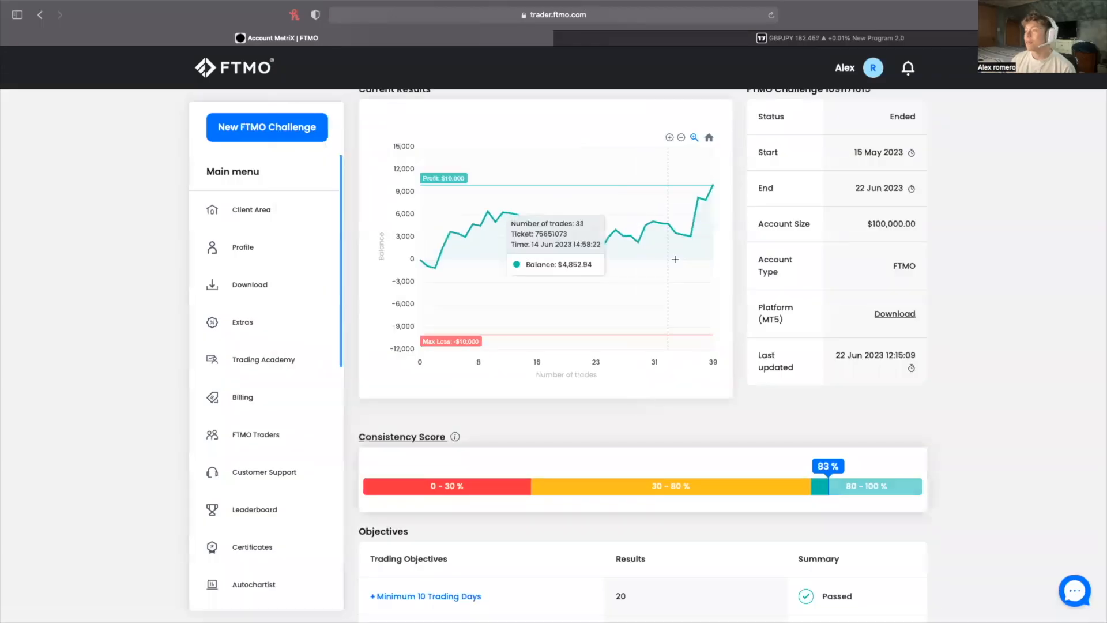
pyautogui.scroll(-3)
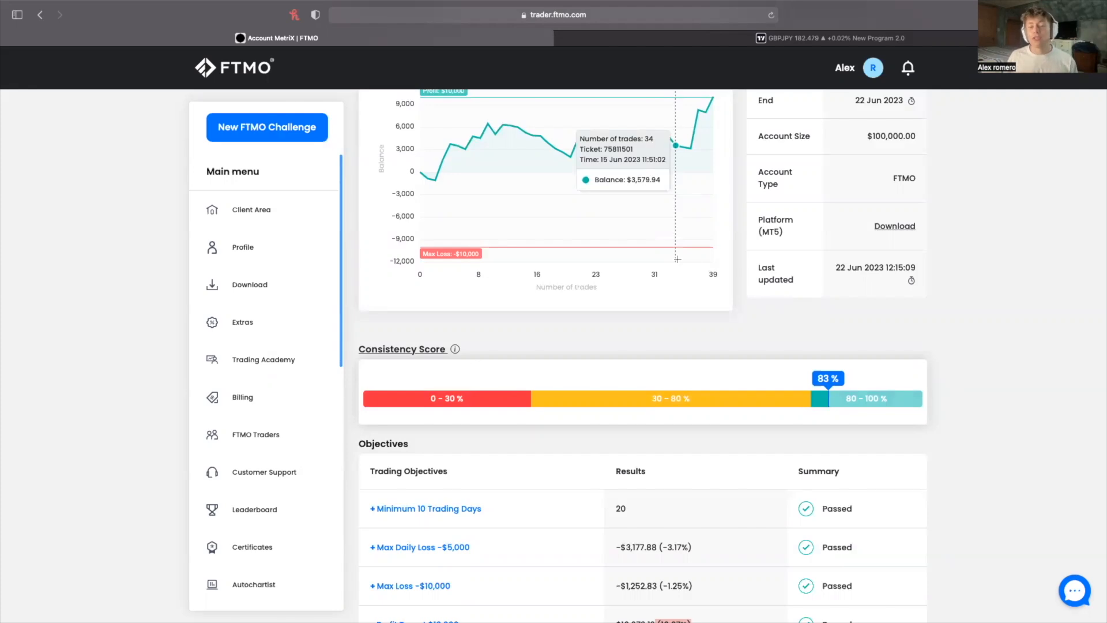
pyautogui.moveTo(585, 144)
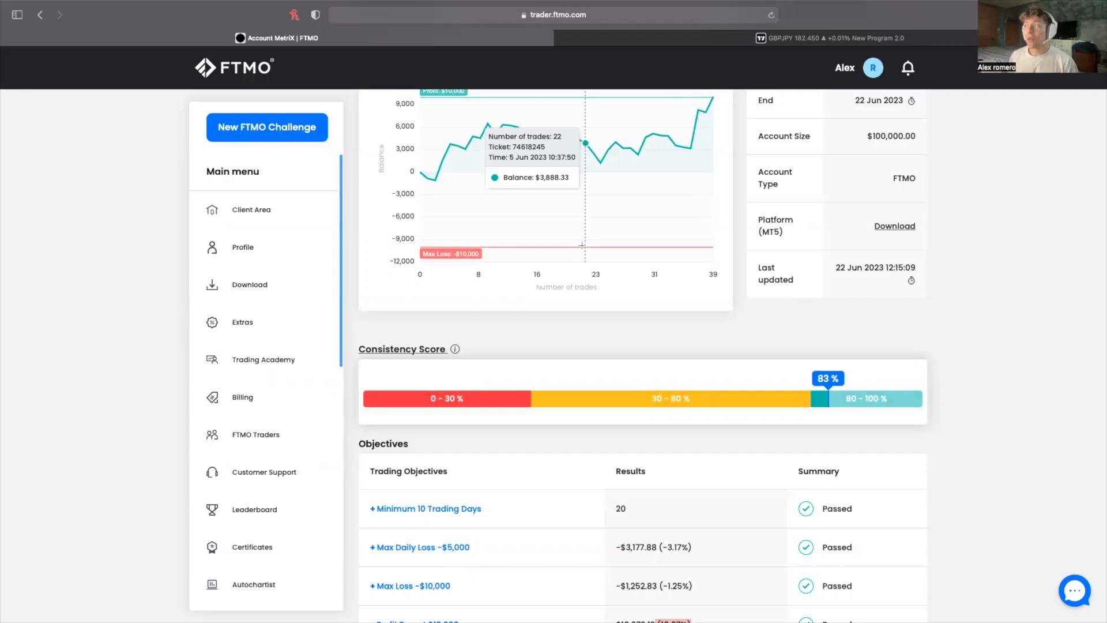
pyautogui.moveTo(888, 359)
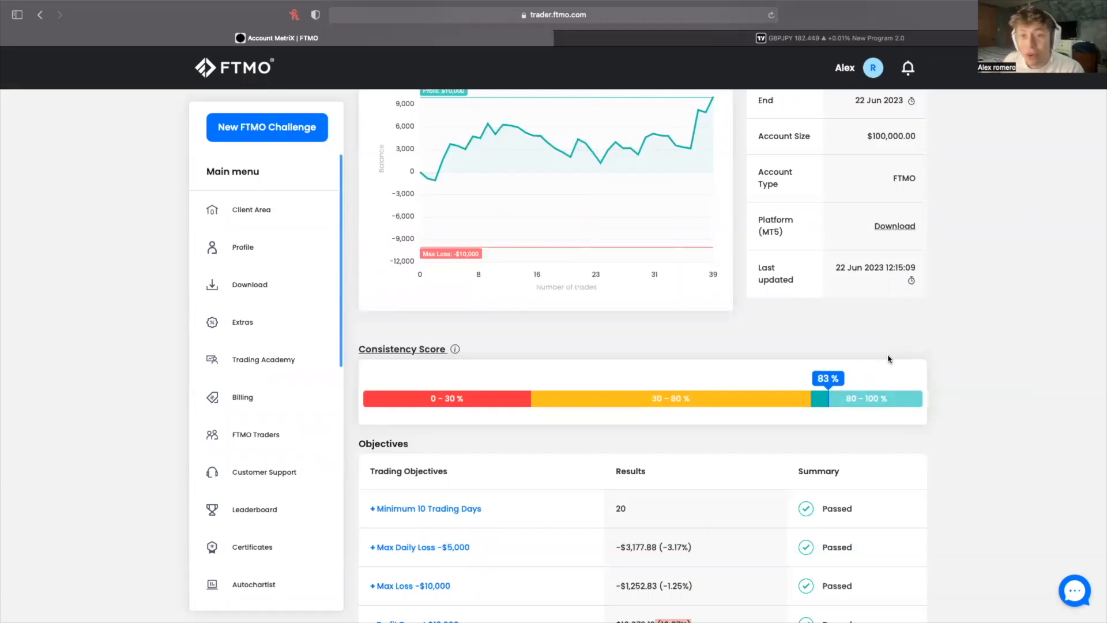
pyautogui.moveTo(515, 141)
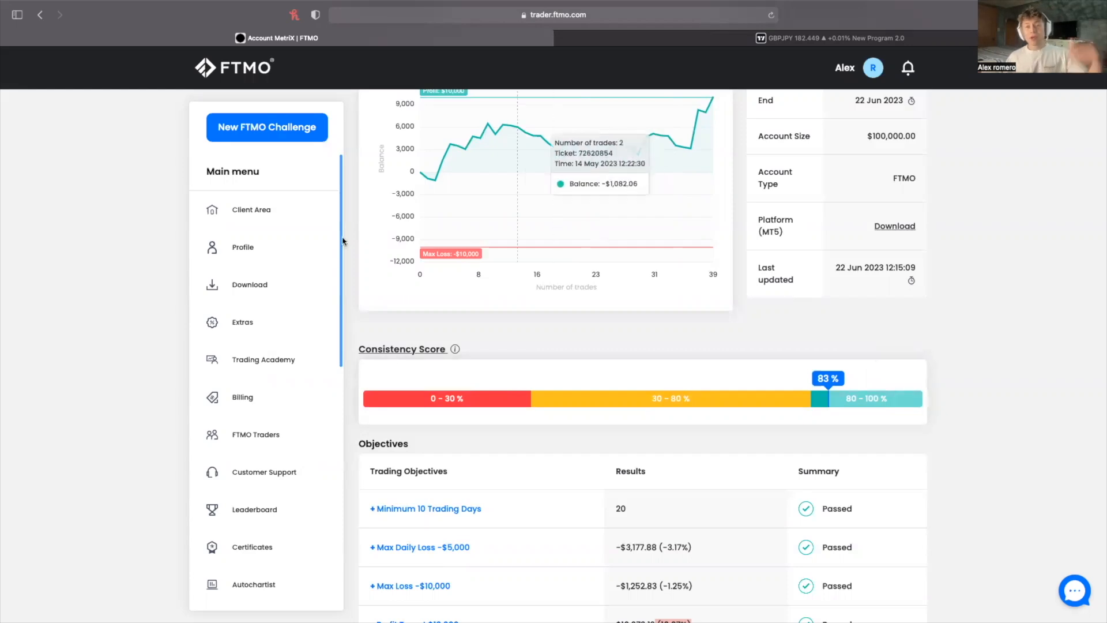